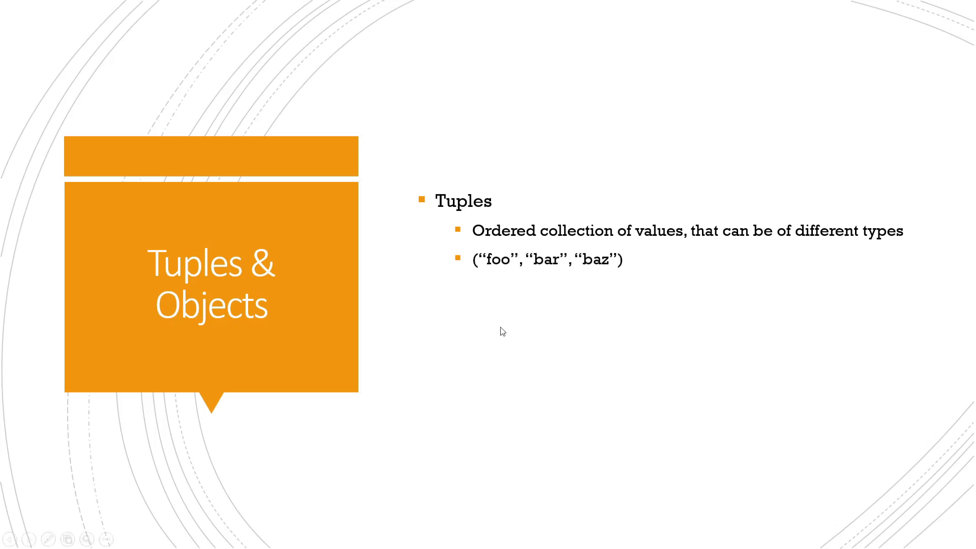
mouse_move(553, 277)
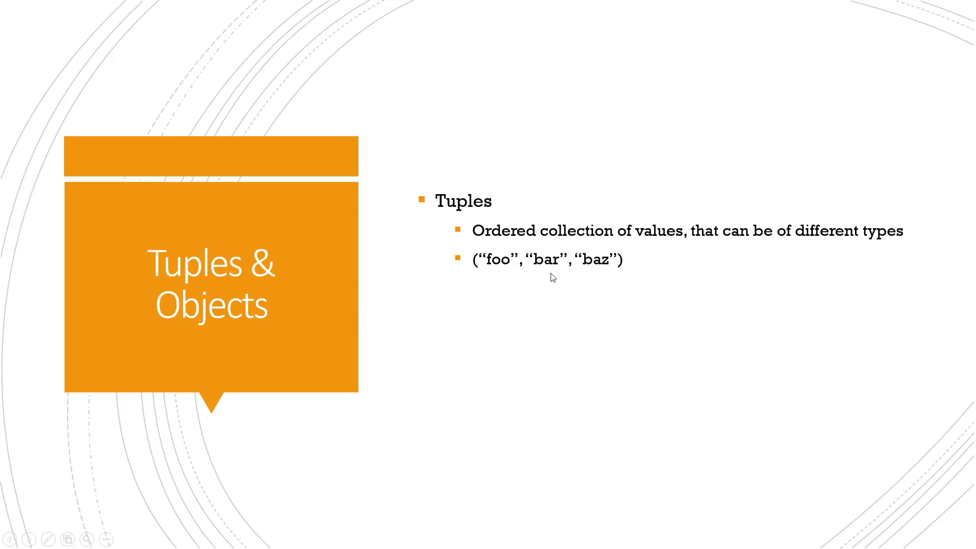
mouse_move(503, 358)
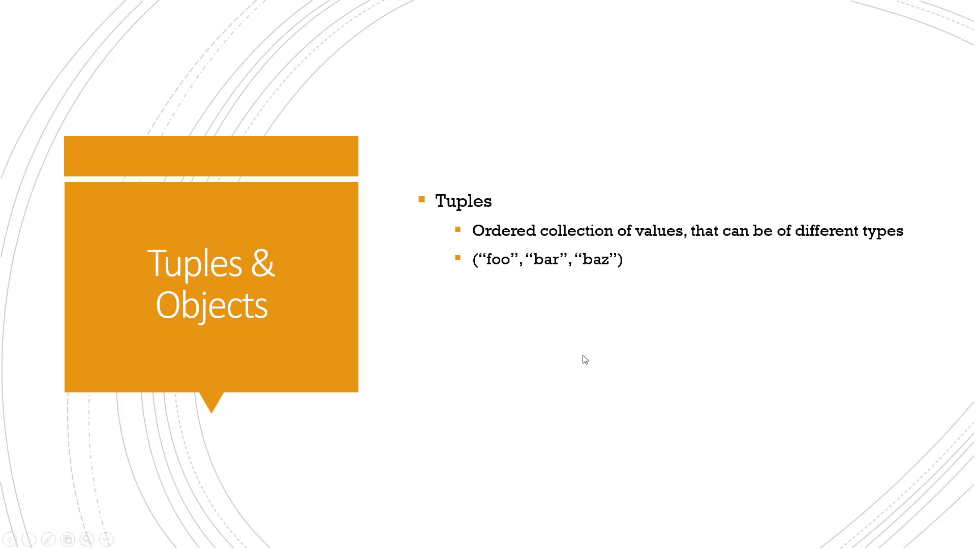
mouse_move(510, 268)
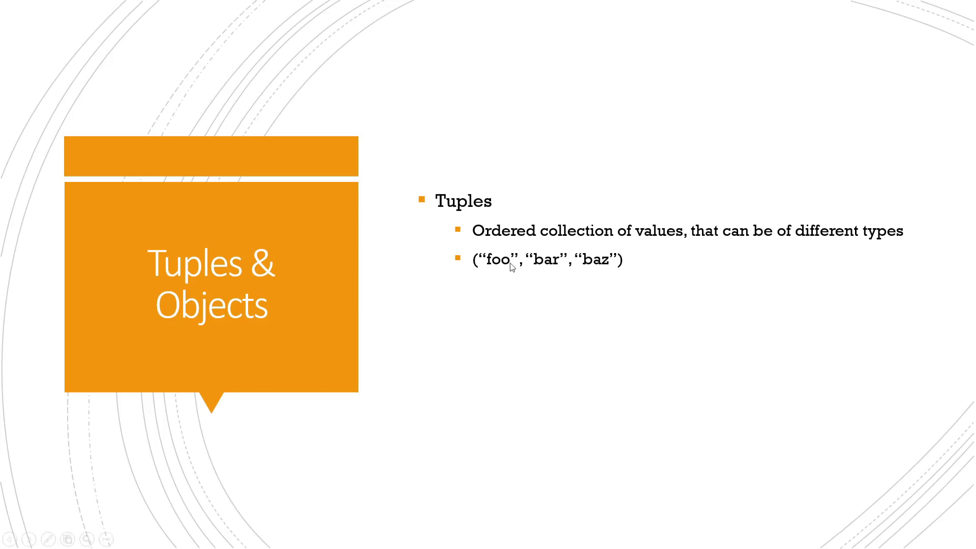
mouse_move(565, 271)
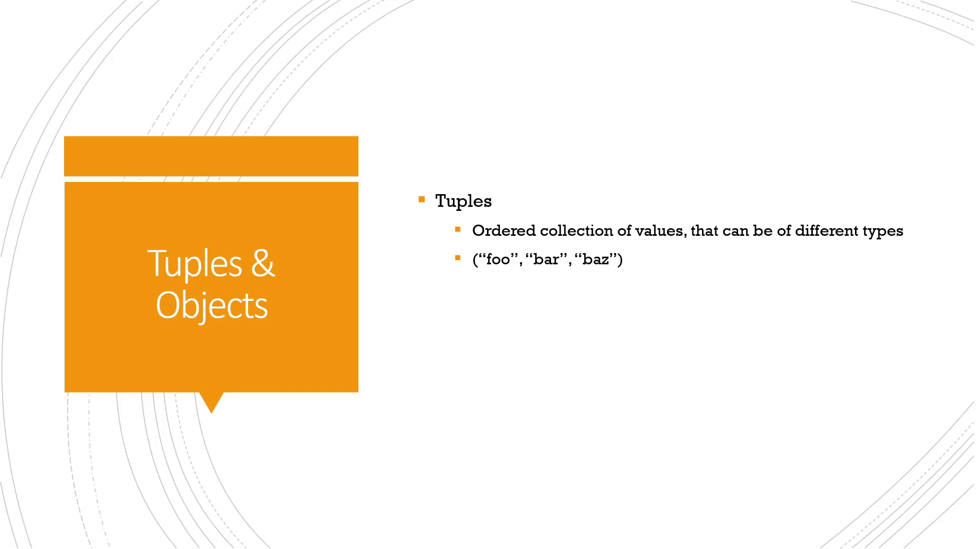
mouse_move(464, 425)
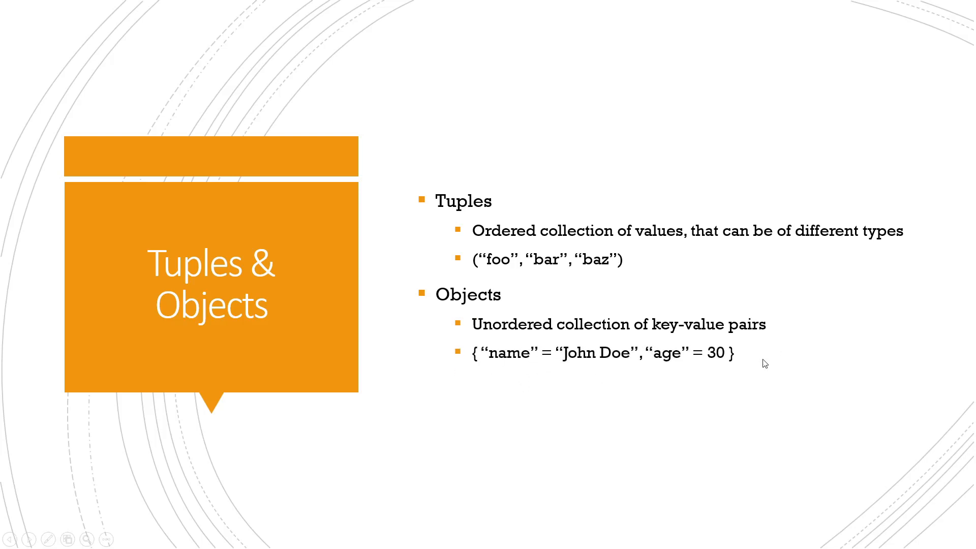
mouse_move(512, 373)
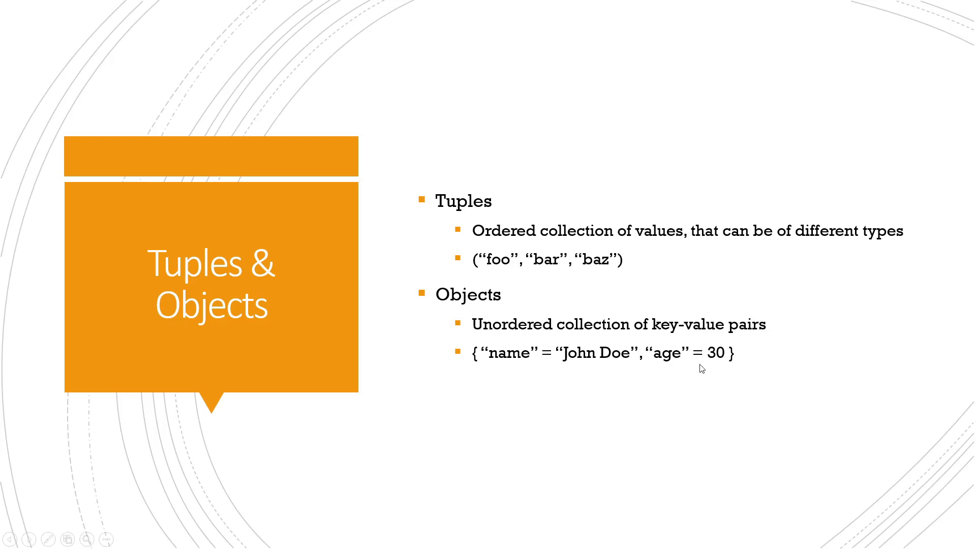
mouse_move(626, 379)
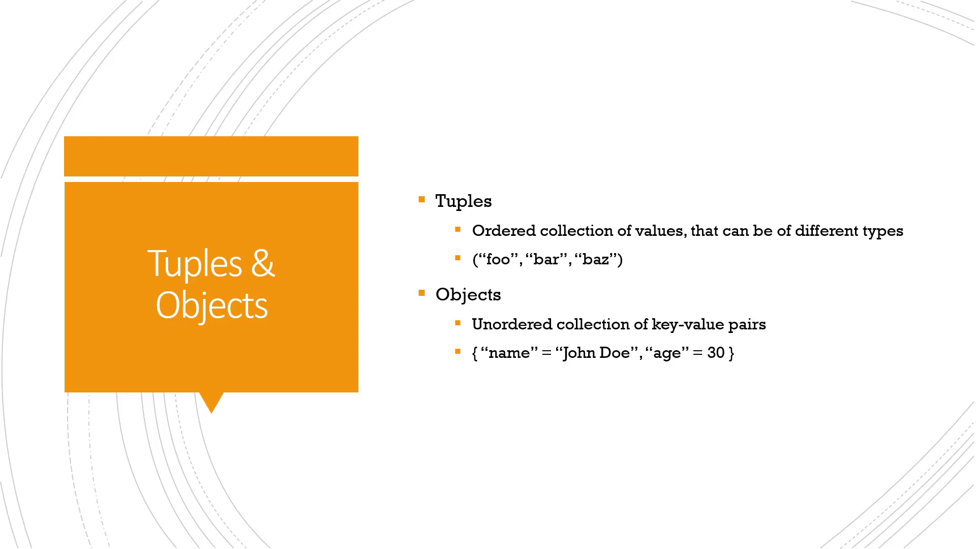
mouse_move(527, 397)
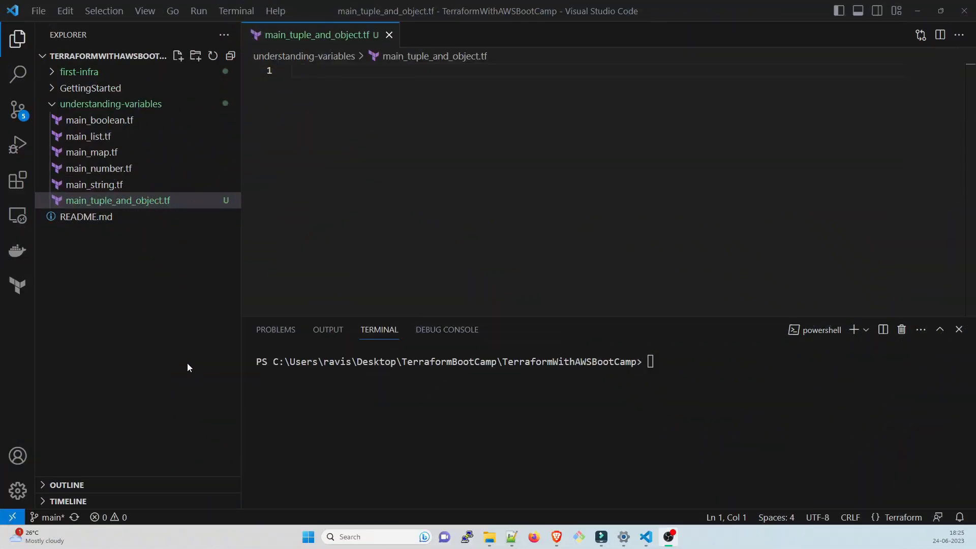
mouse_move(92, 232)
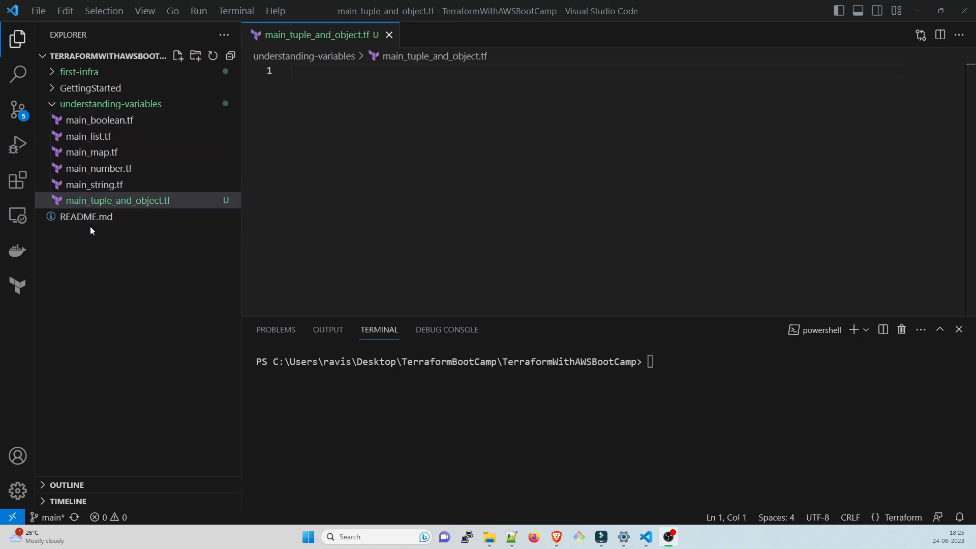
mouse_move(132, 208)
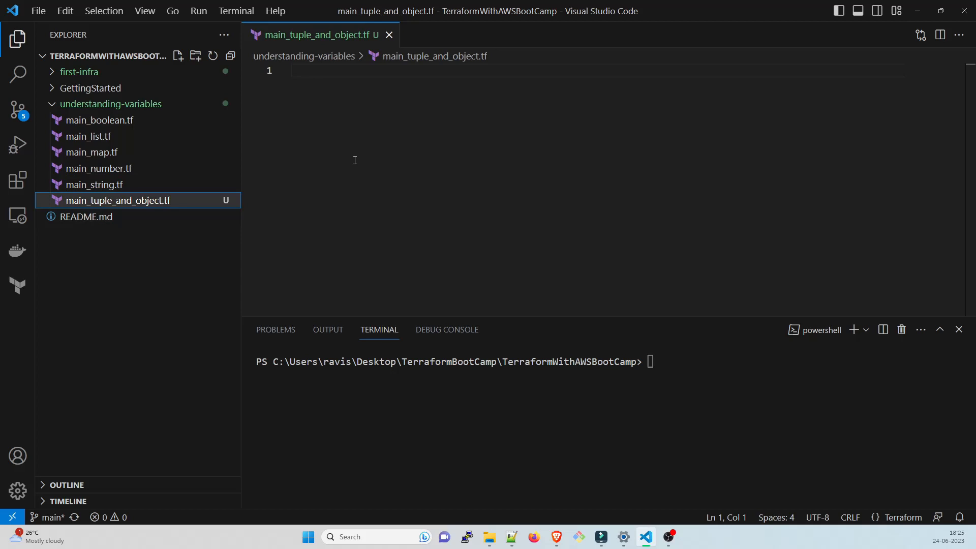
click(319, 96)
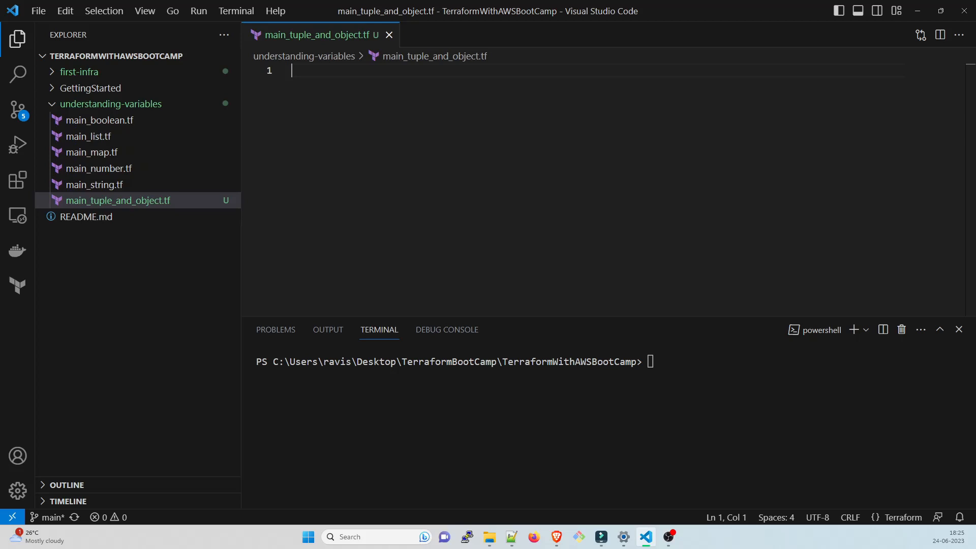
mouse_move(418, 143)
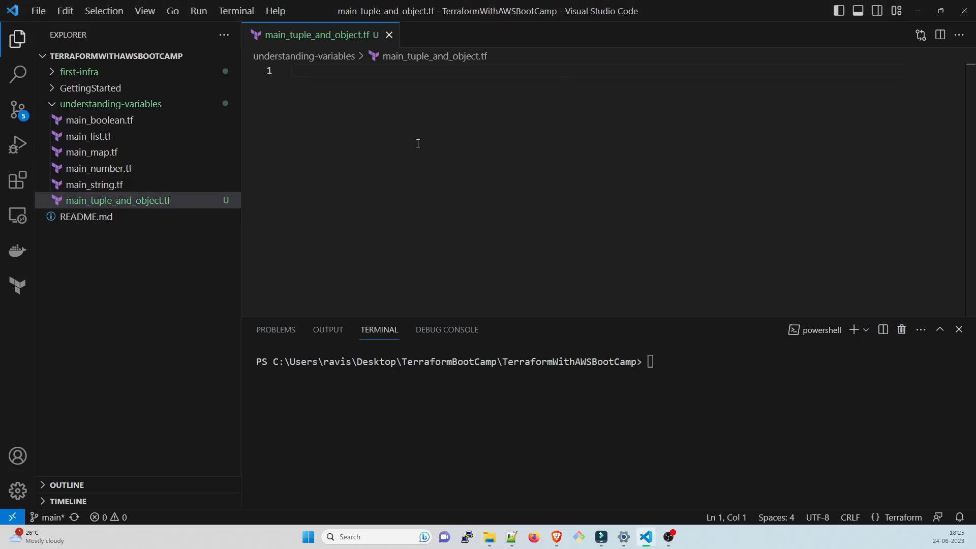
Start a variable block named my_tuple
text(variable "" {)
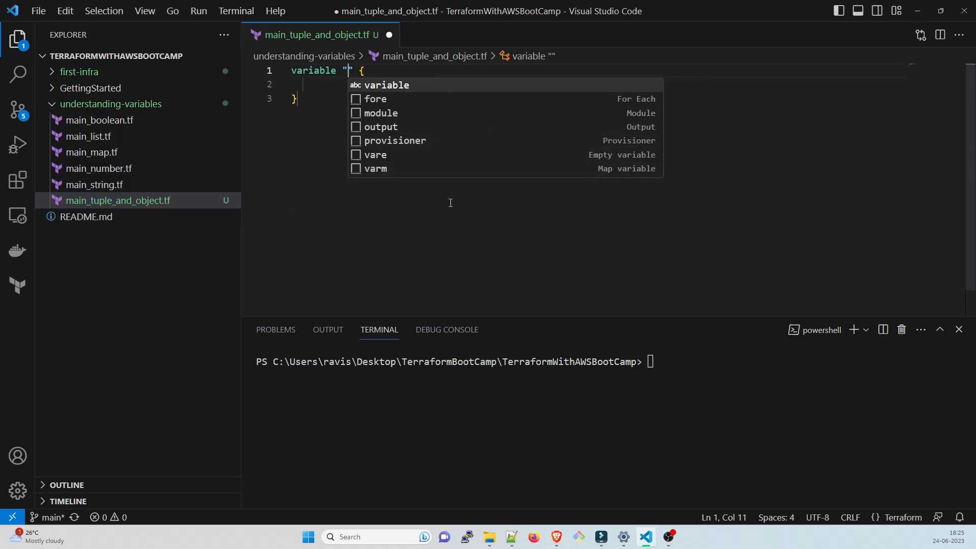
text(m)
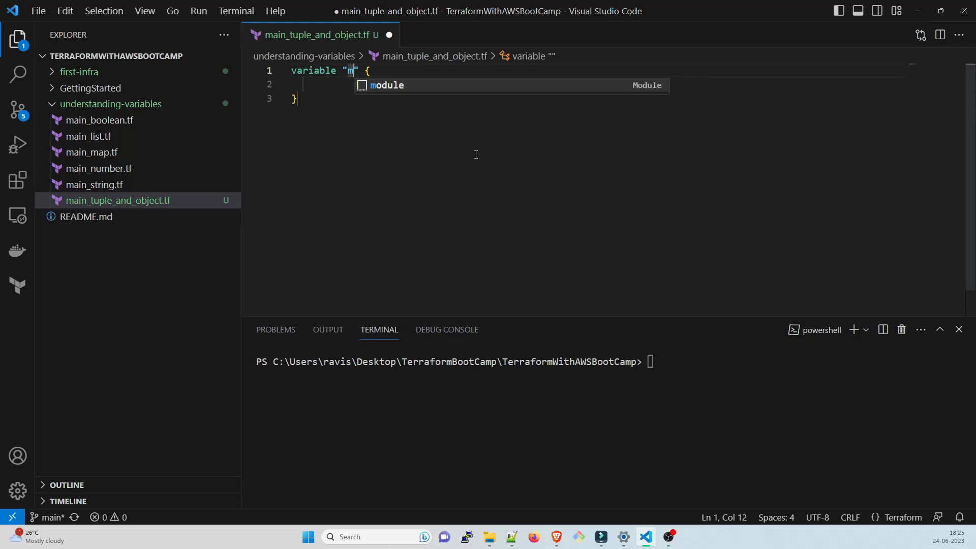
text(y_tu)
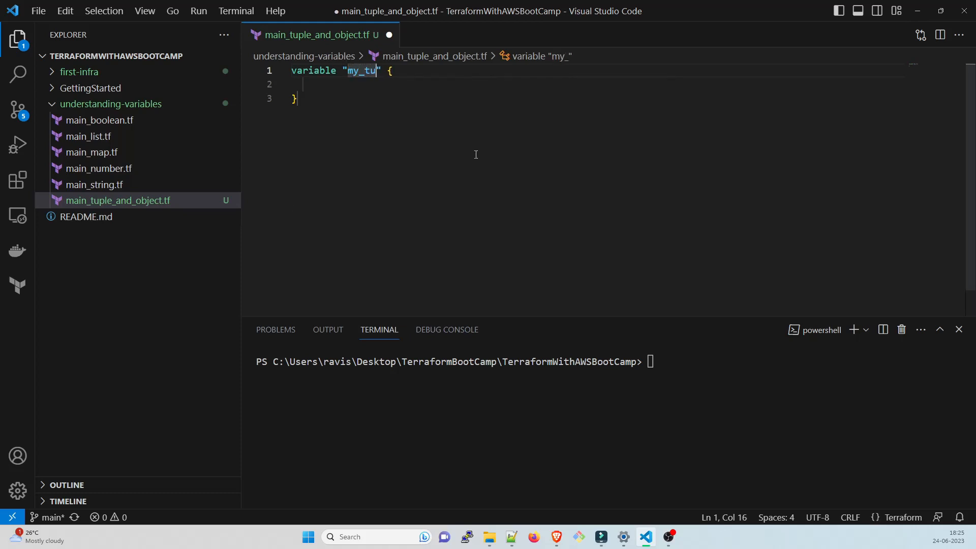
text(ple)
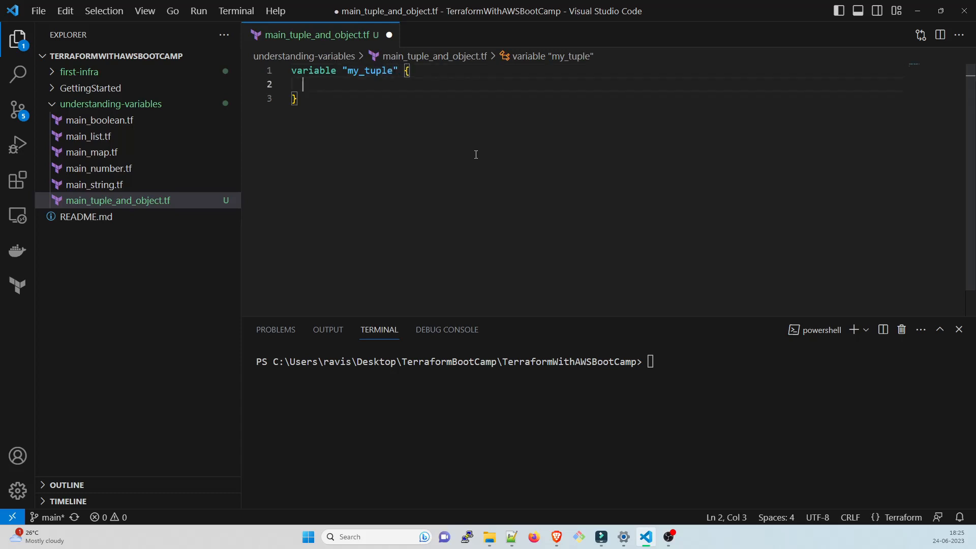
Set my_tuple's type to tuple([string, number, string, number])
text(type =)
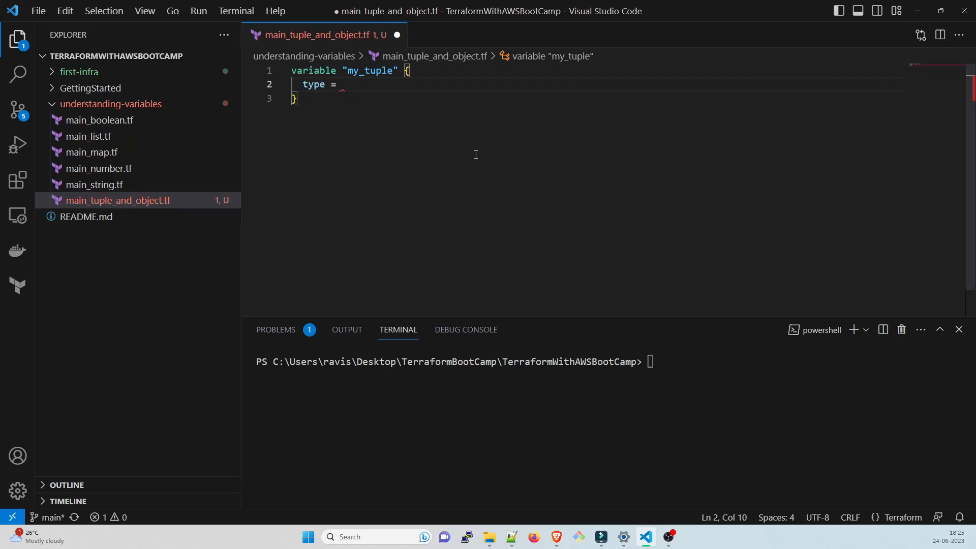
text(tupl)
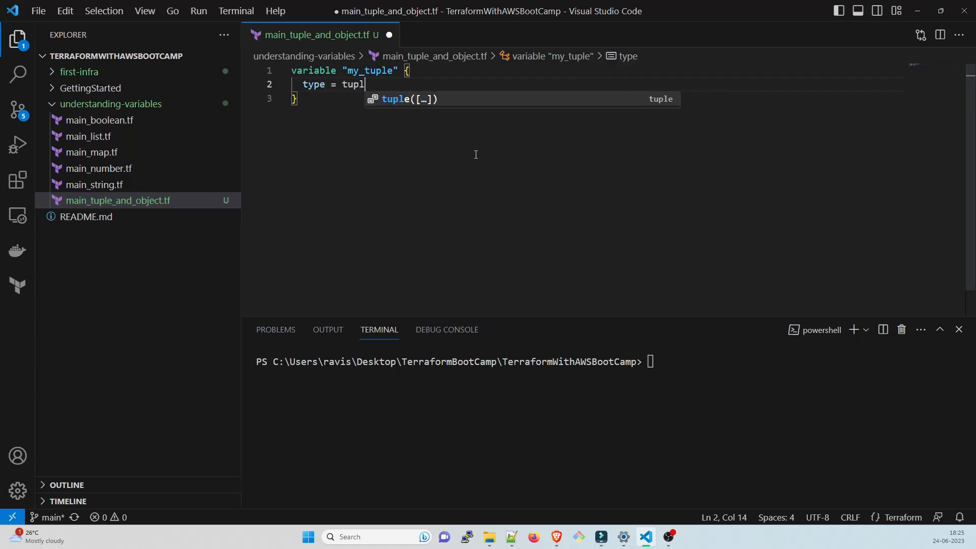
key(Tab)
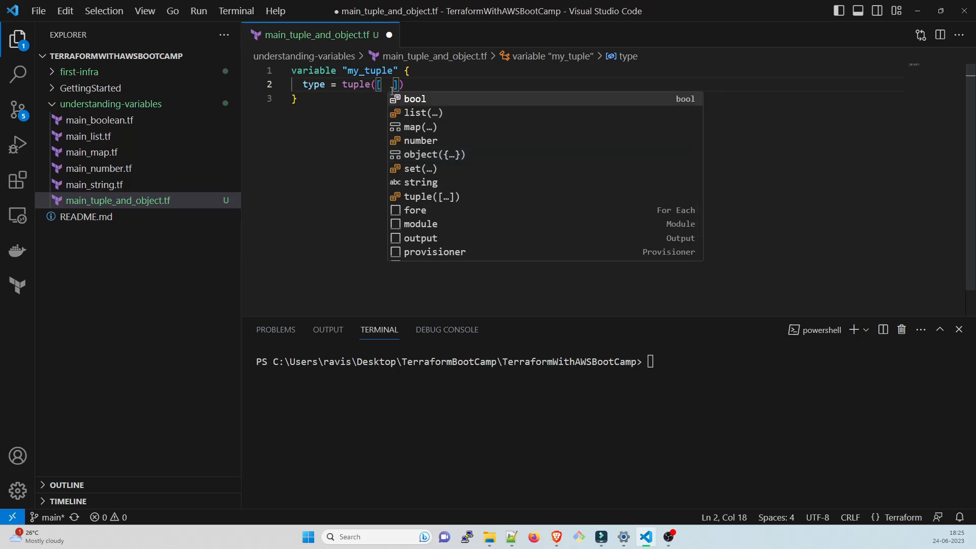
text(string)
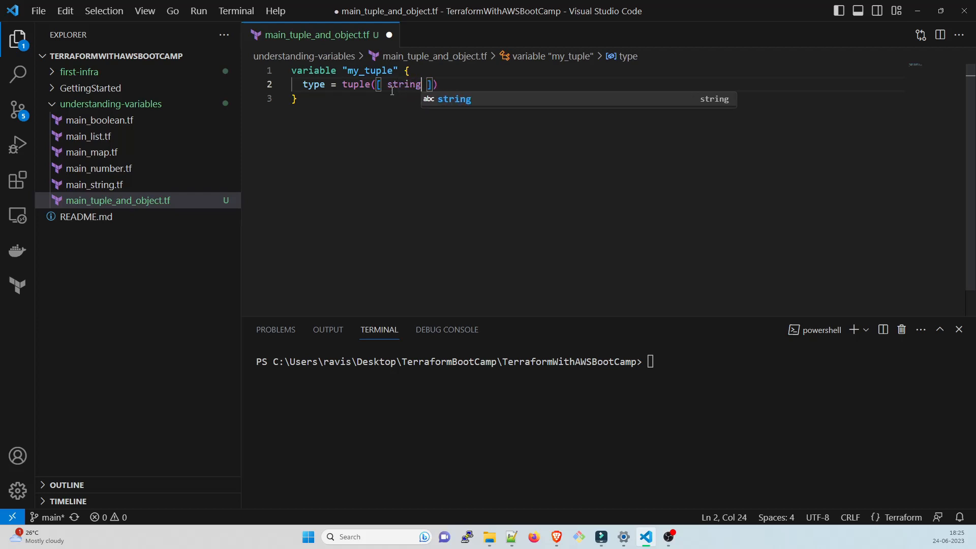
key(Escape)
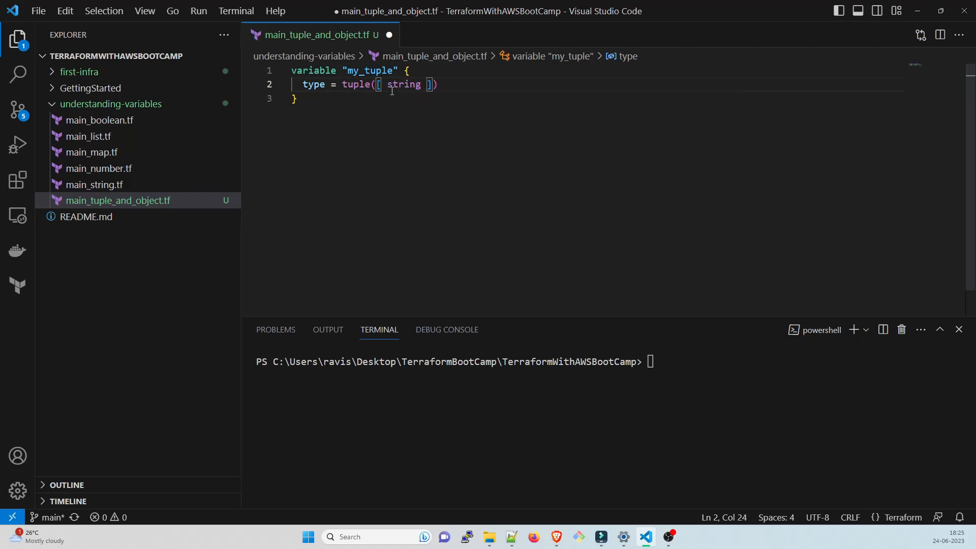
text(, number, s)
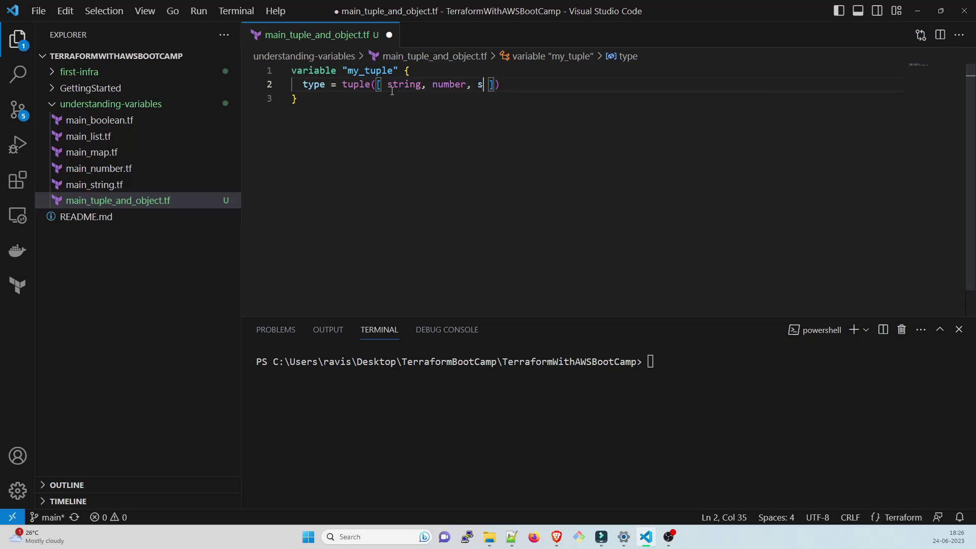
text(tring,)
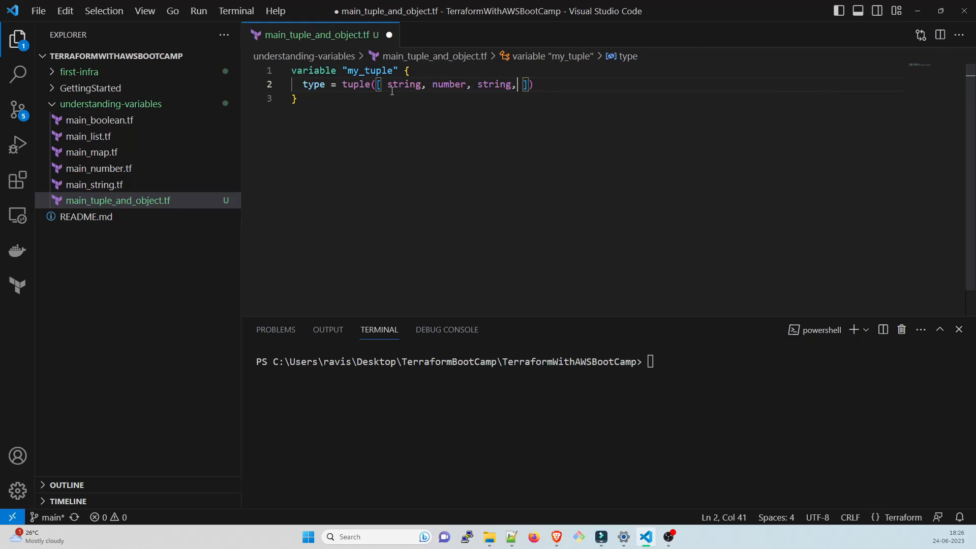
text(number)
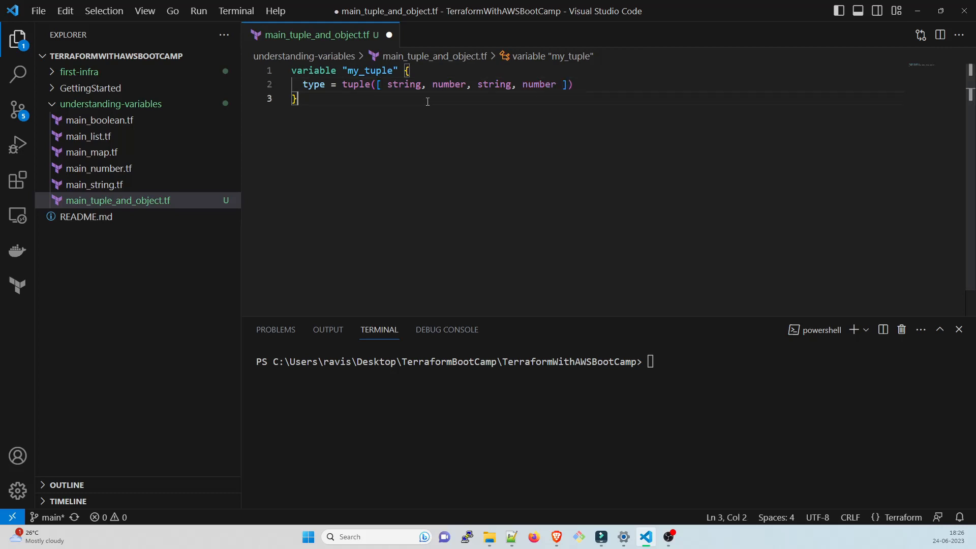
Start my_tuple's default list with the first element "husky"
click(579, 83)
text(defaul)
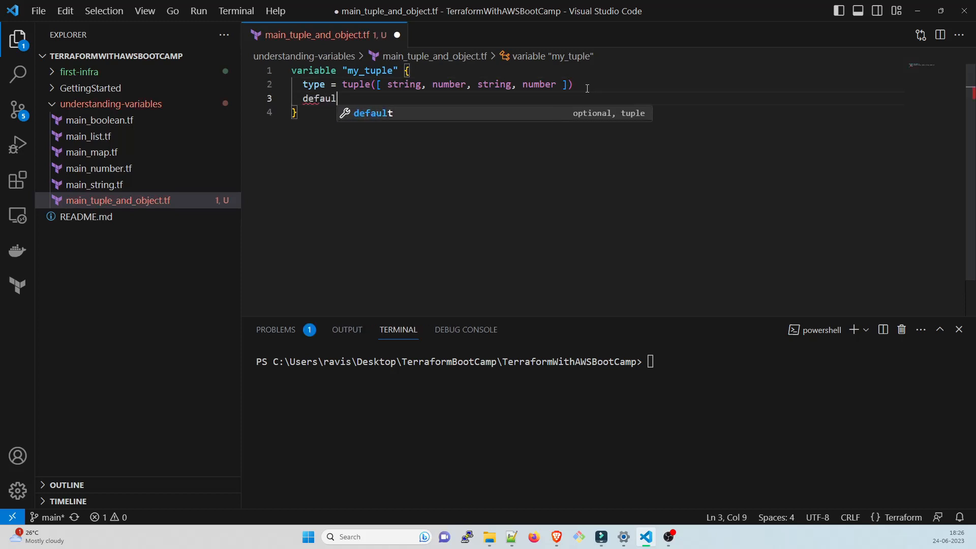
text(t =)
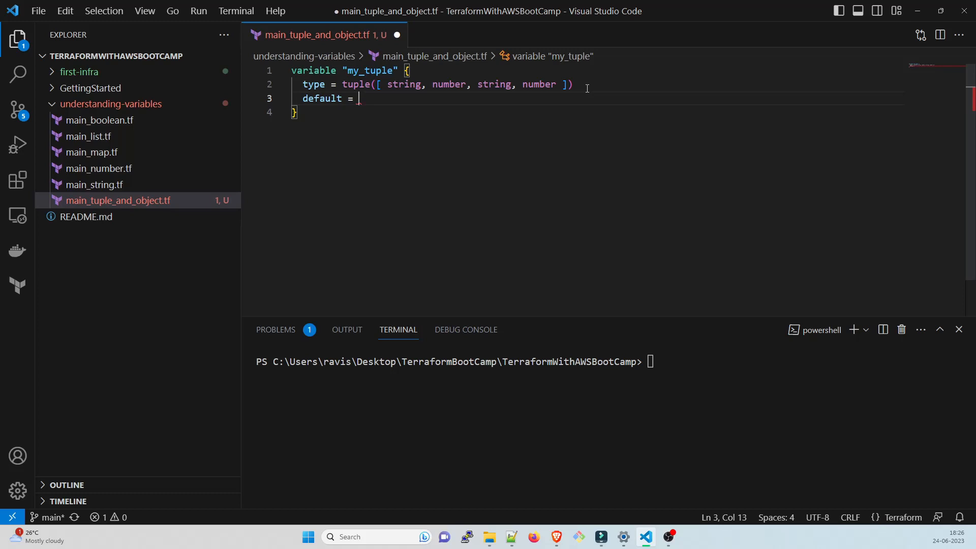
text([])
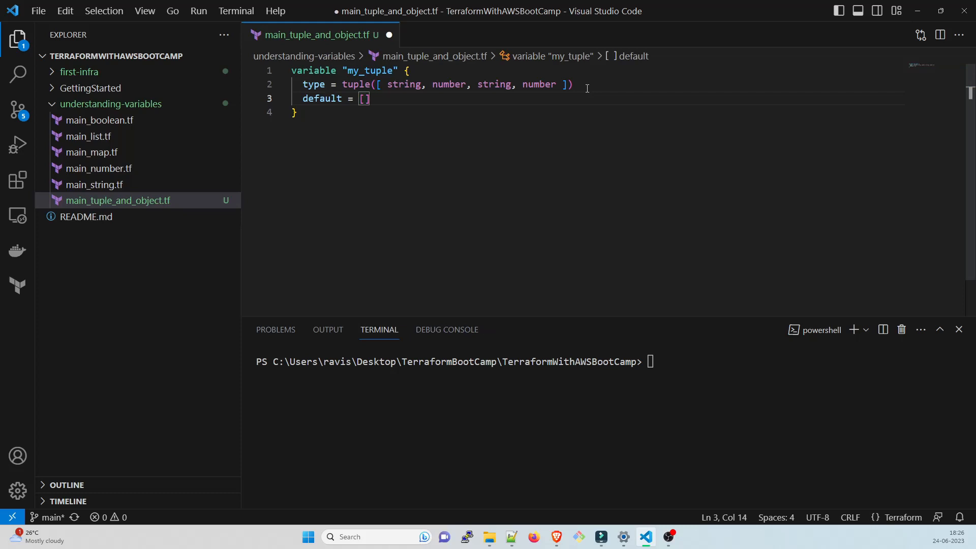
text(")
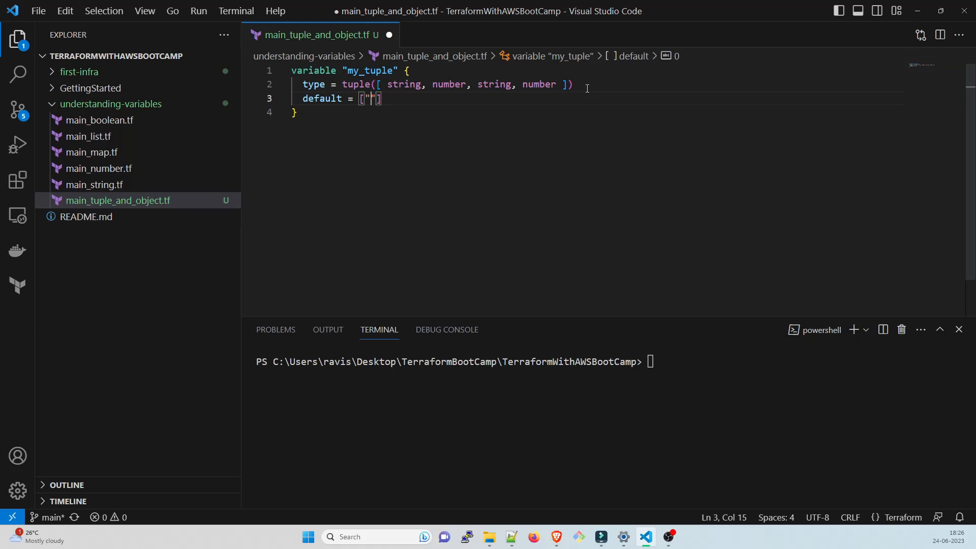
text(husky)
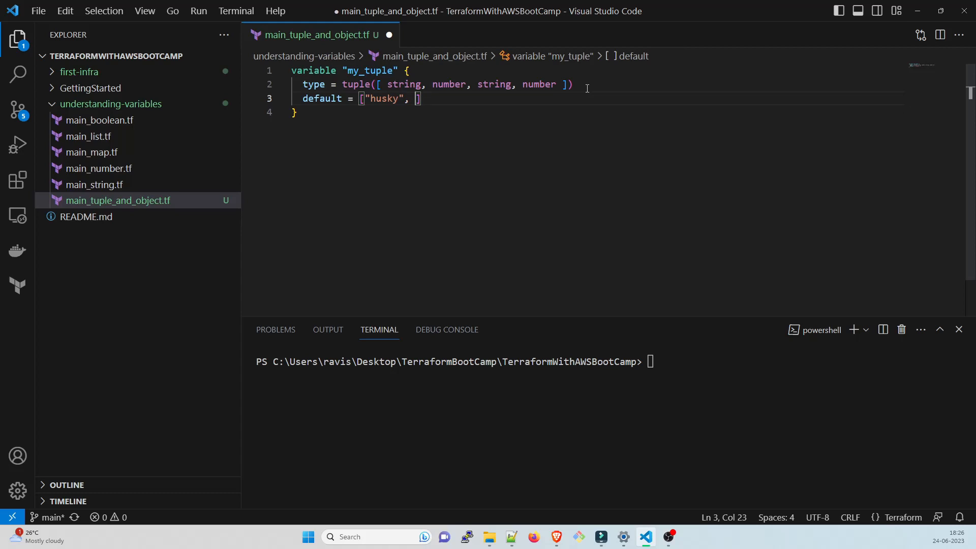
Add the elements 1, "persian" and 4 to the default list
text(1)
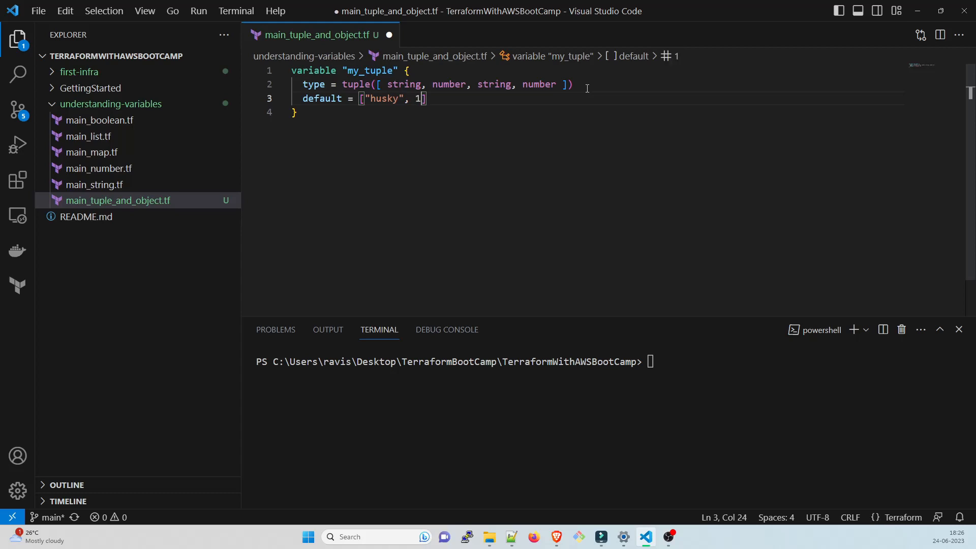
text(, "")
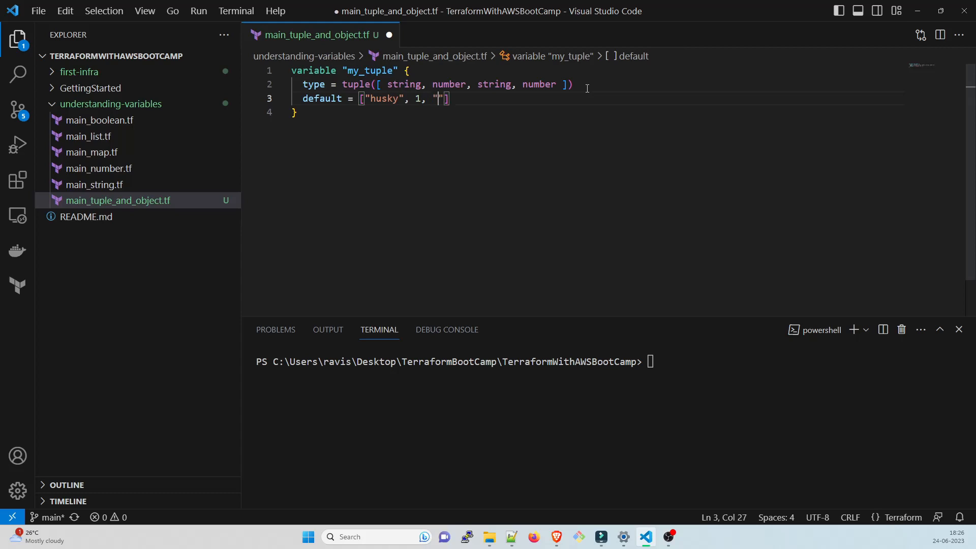
text(p)
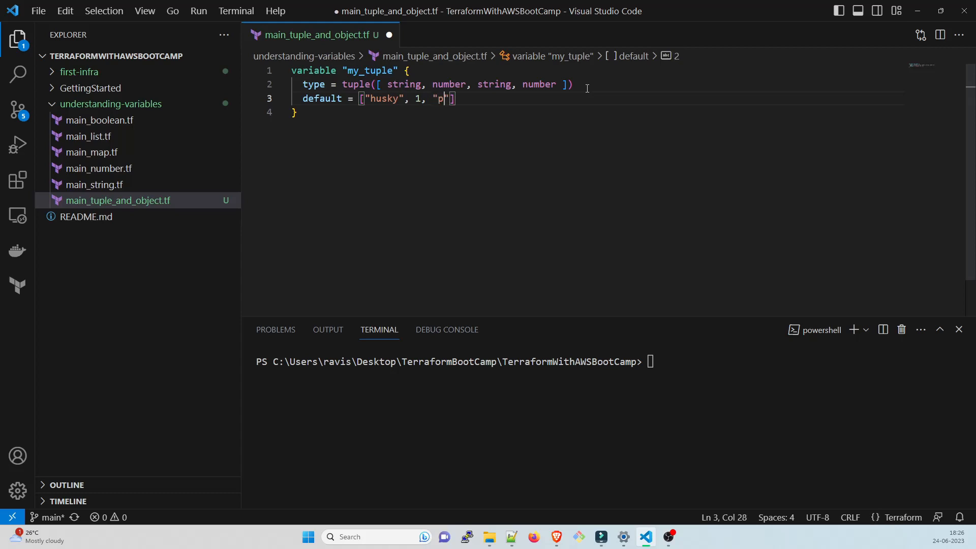
text(ersioan)
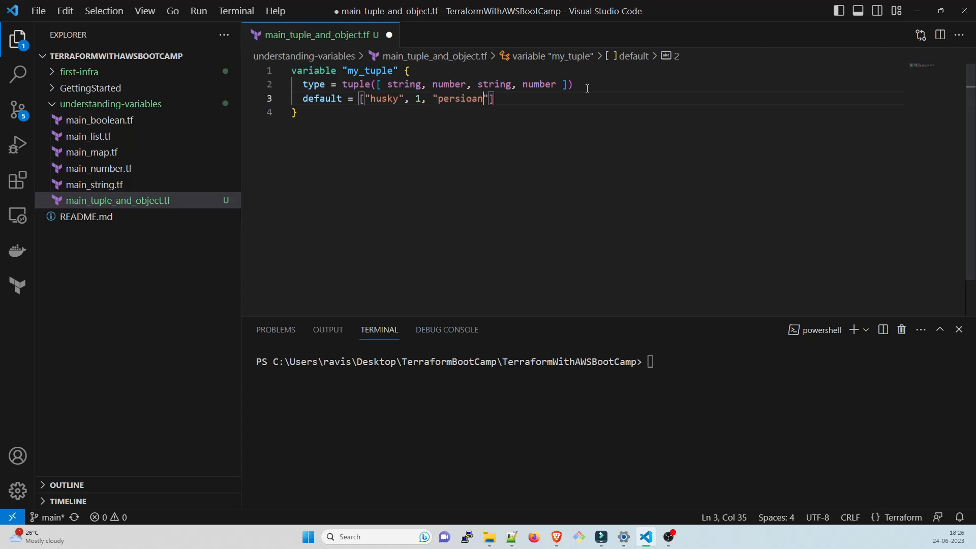
key(Backspace)
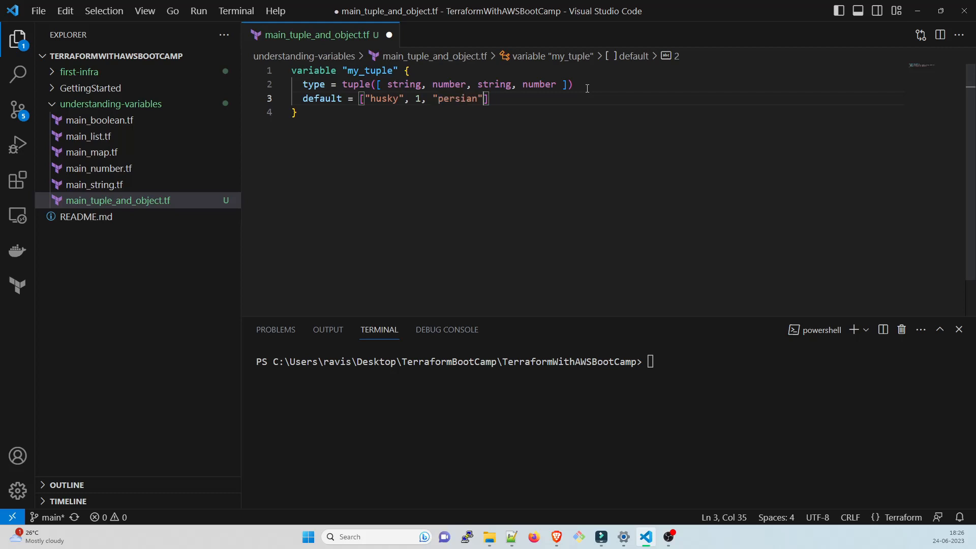
text(,)
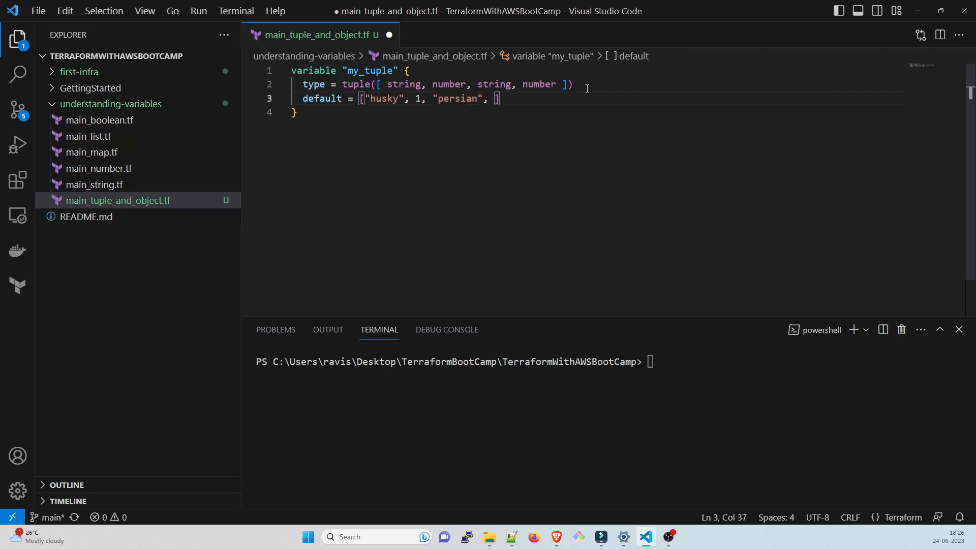
text(4)
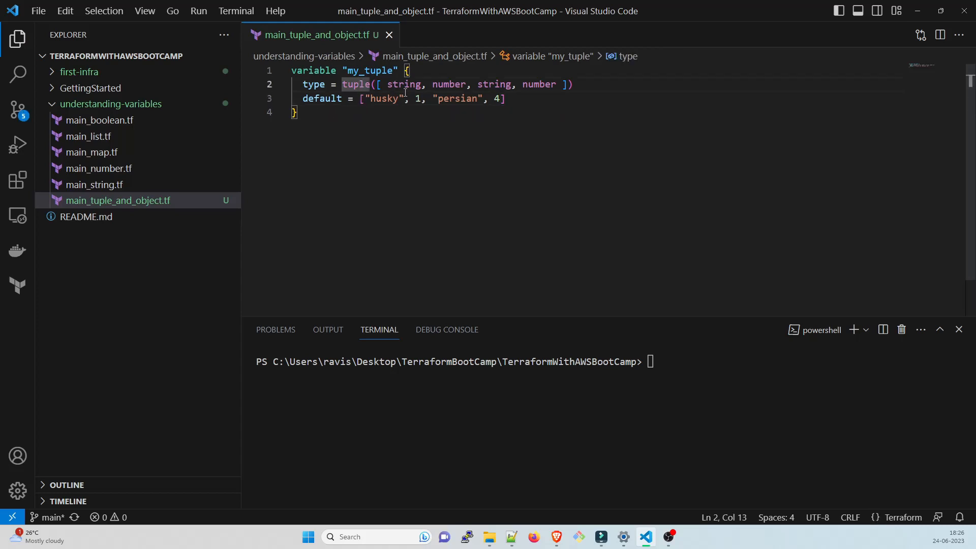
double_click(383, 99)
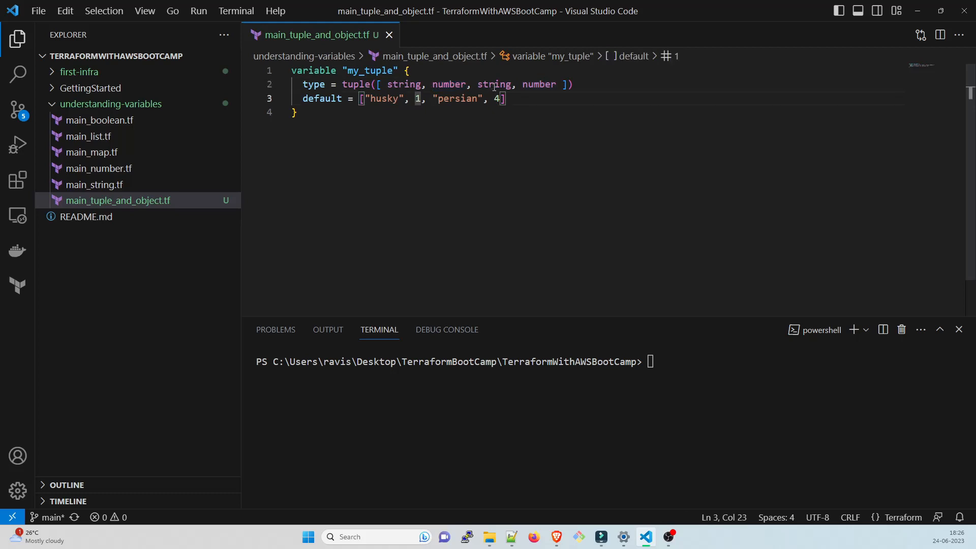
double_click(539, 84)
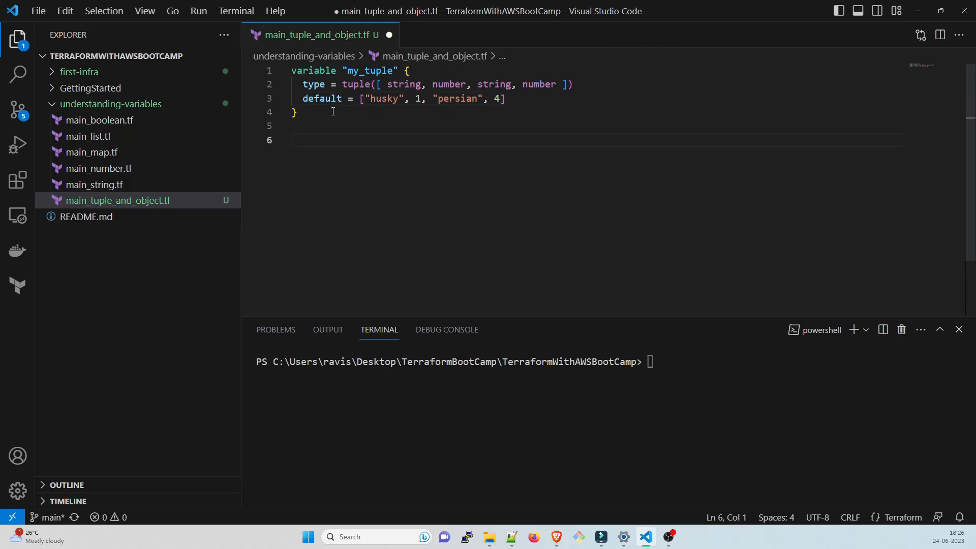
Declare a new variable named my_object
text(variable ")
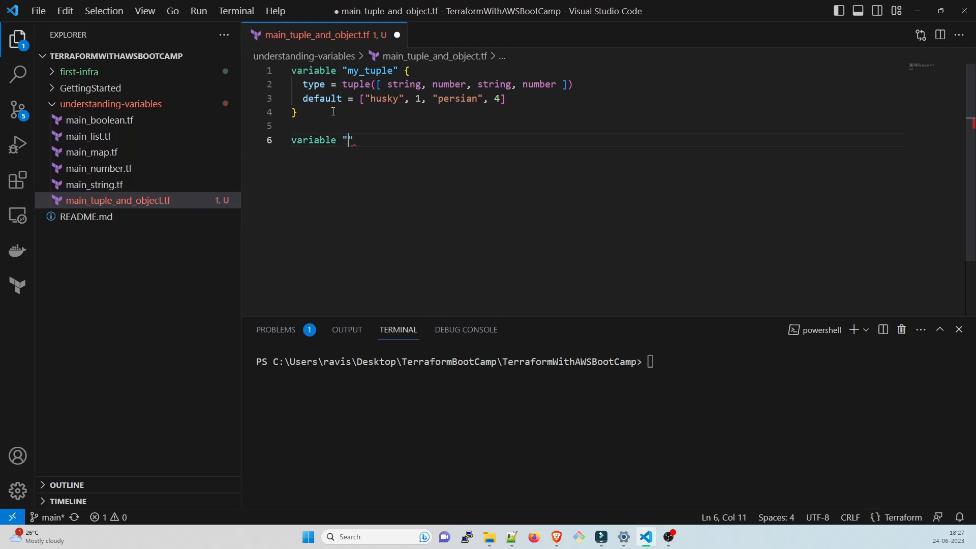
text(my_)
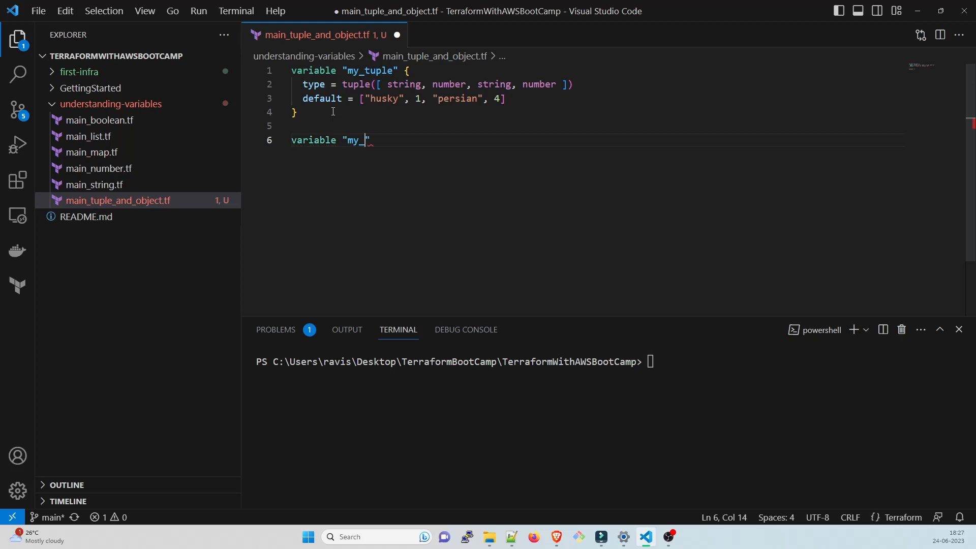
text(object)
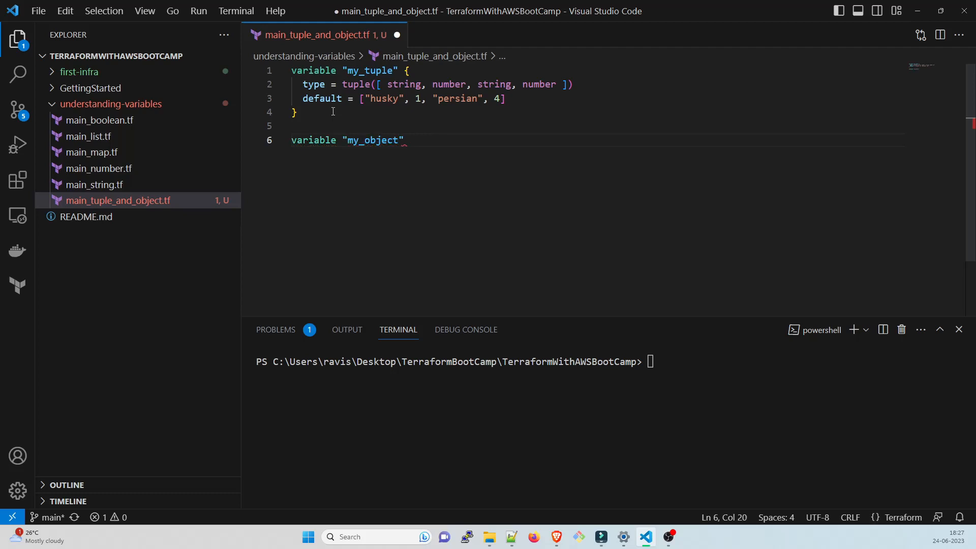
key(Enter)
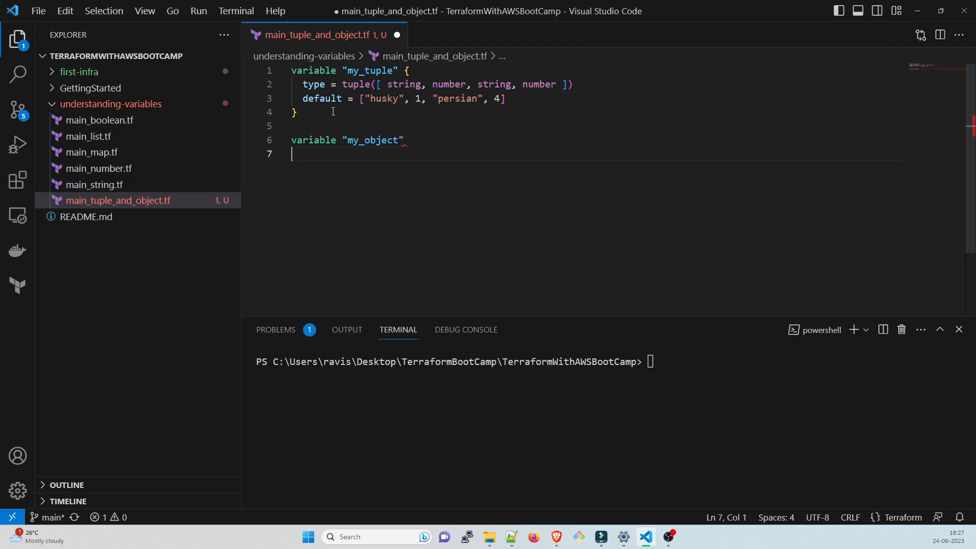
Begin my_object's type as object({, redoing the mistyped attempt
text(ty)
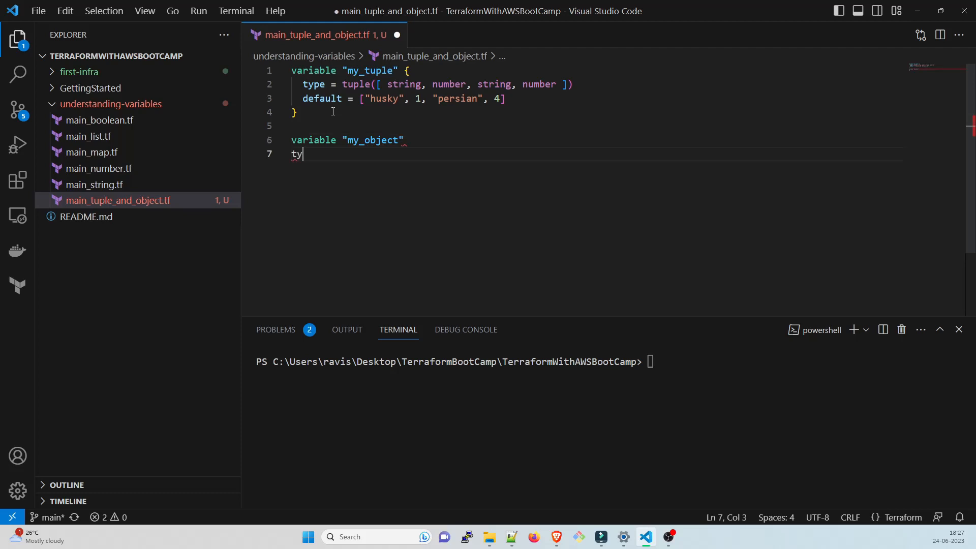
text(pe)
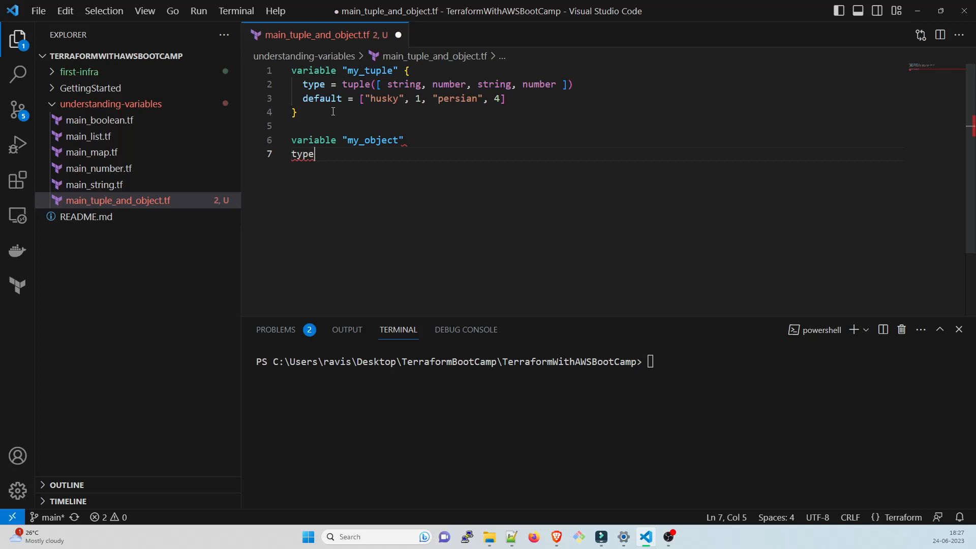
text(= ob)
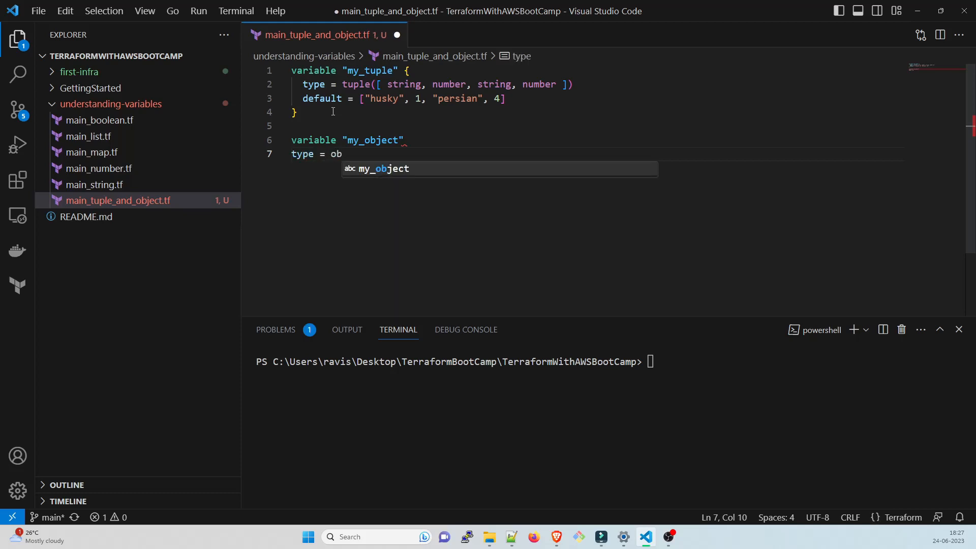
mouse_move(360, 168)
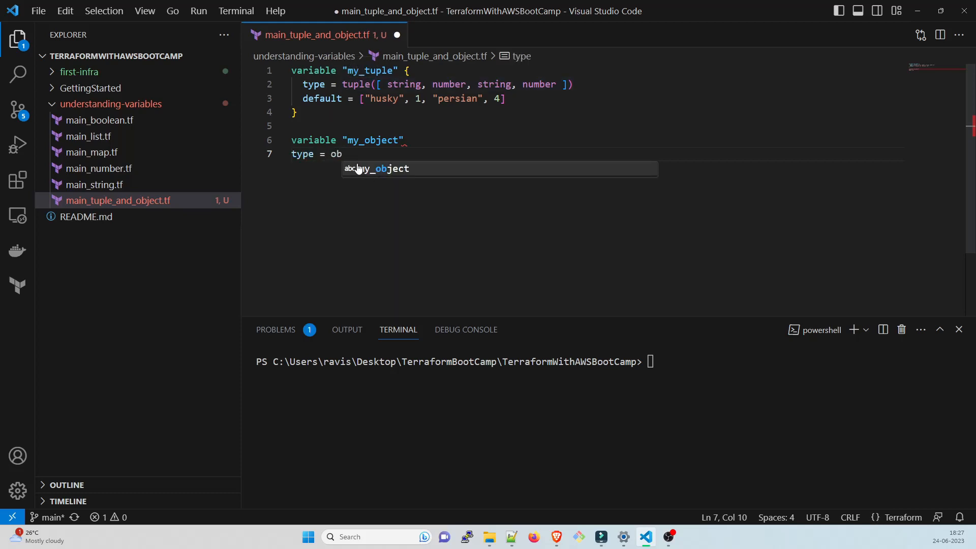
text(ject)
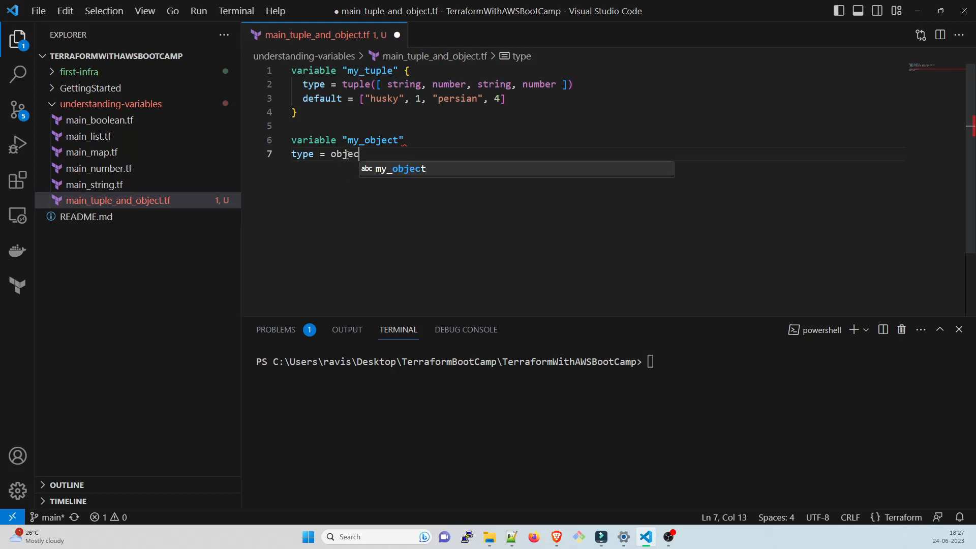
text(t)
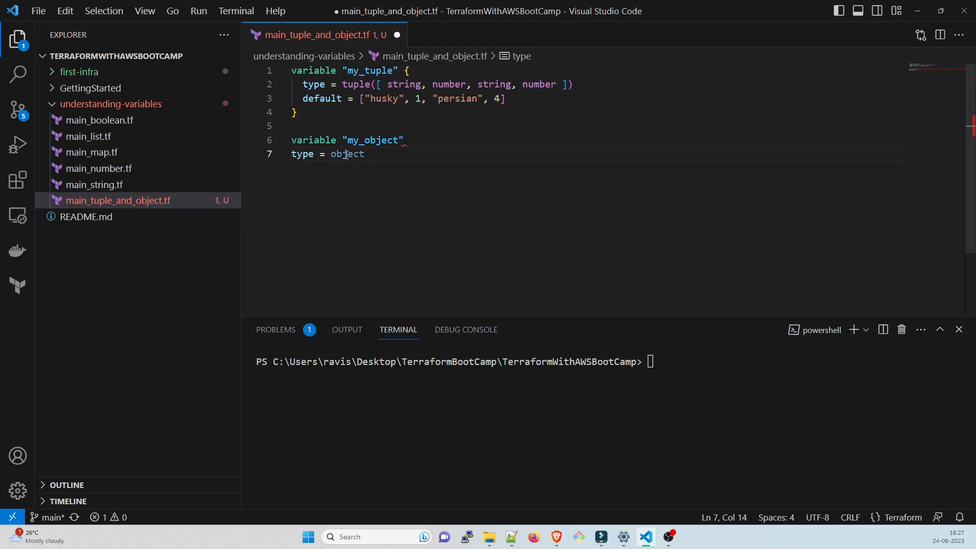
text(()
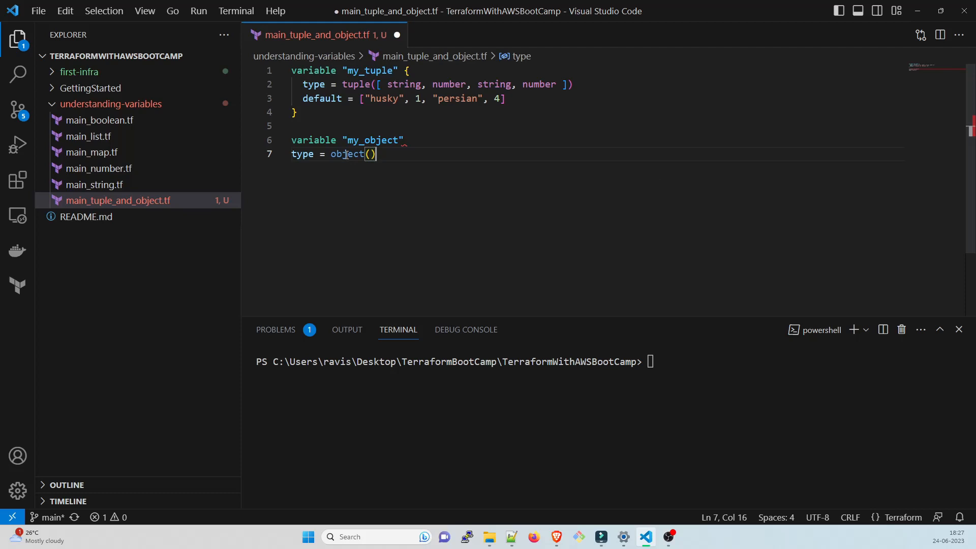
key(BackSpace)
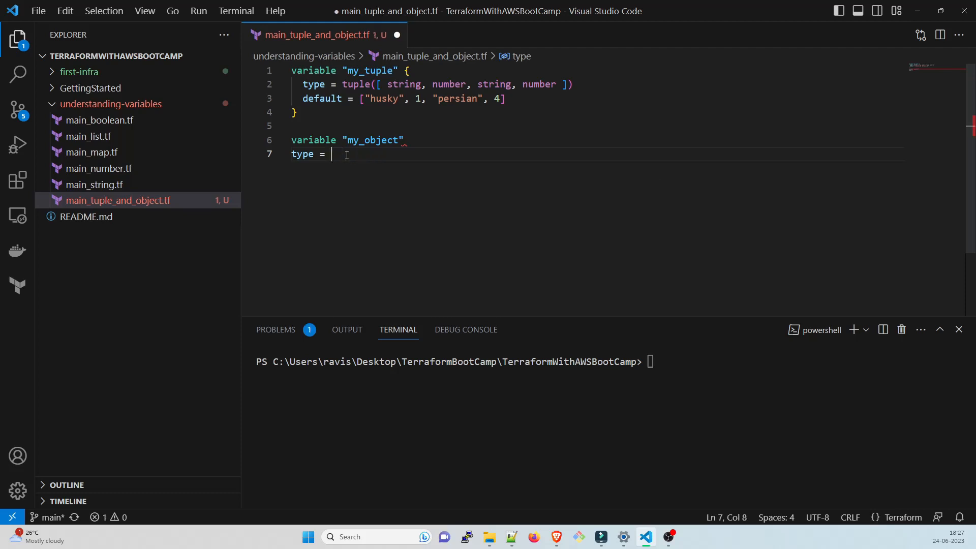
text(obj)
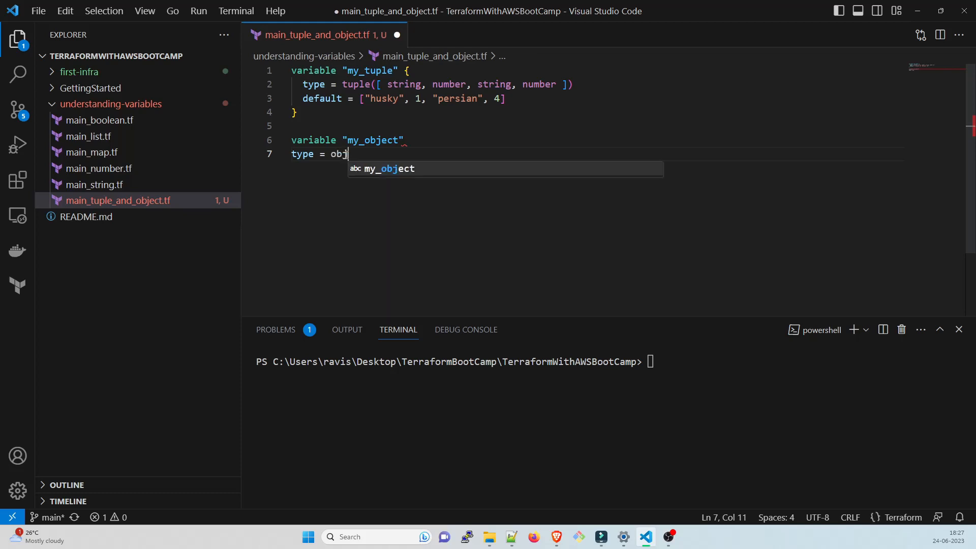
text(ect)
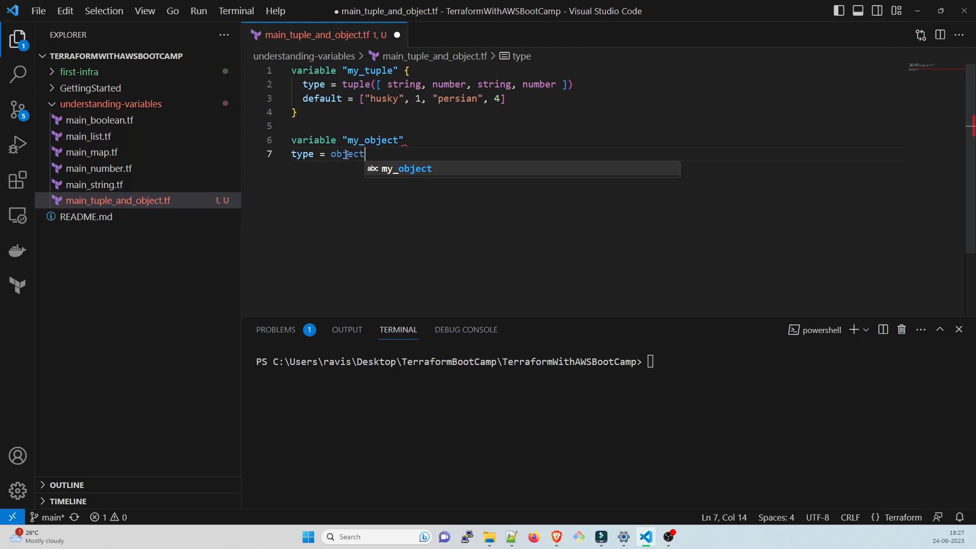
text(())
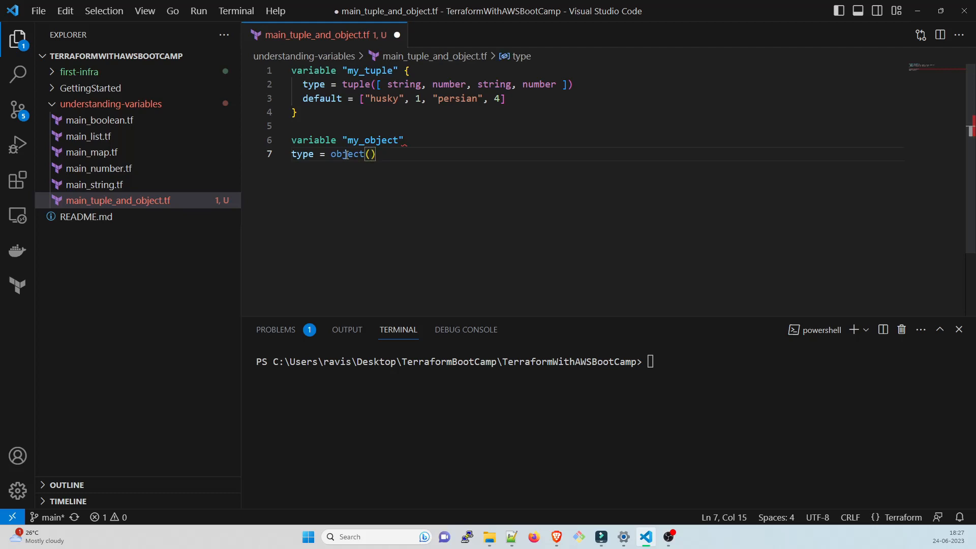
text({)
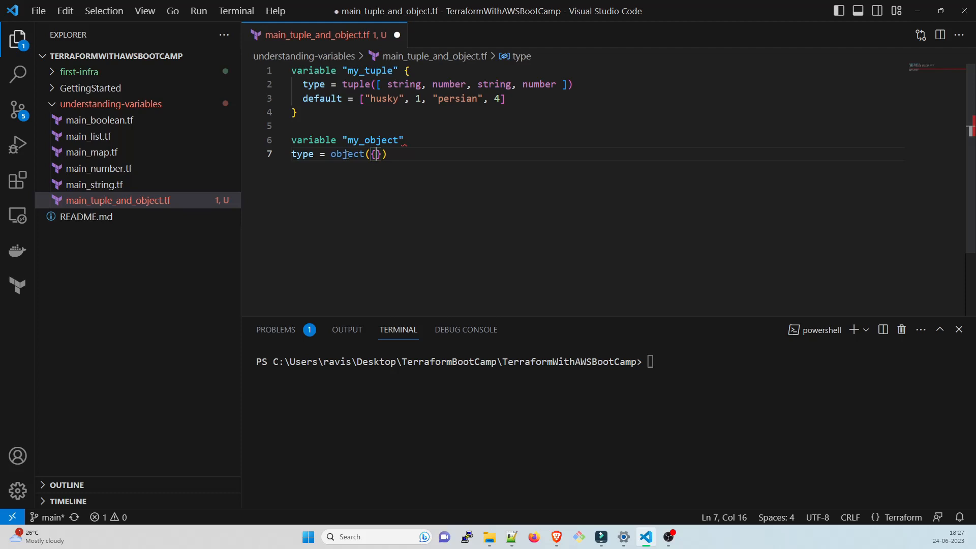
Define the object attributes name = string and port = list(number)
text(name)
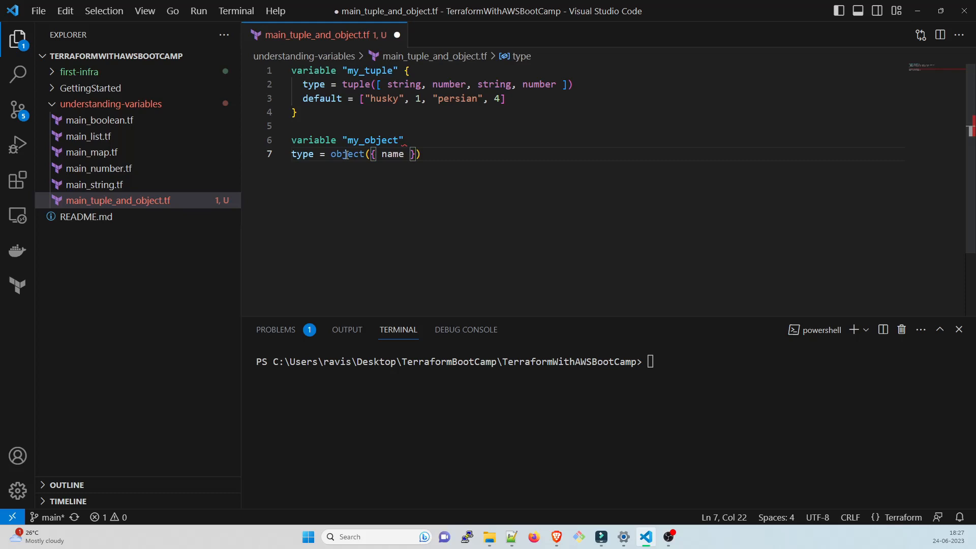
text(= string)
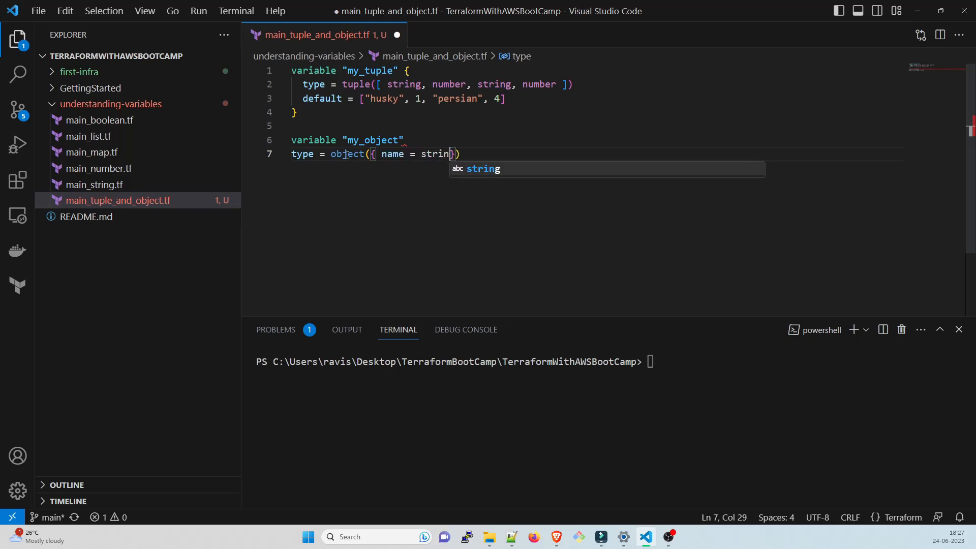
text(g,)
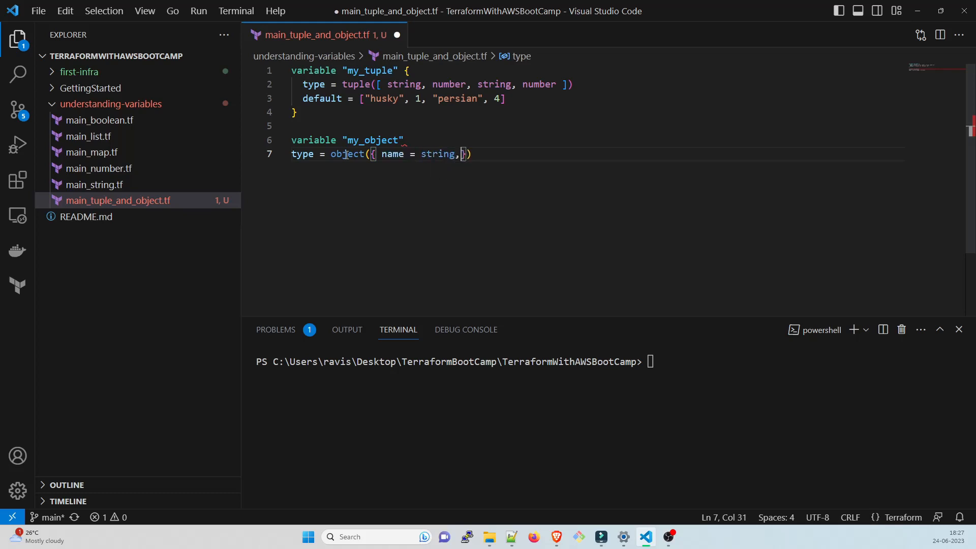
text(port)
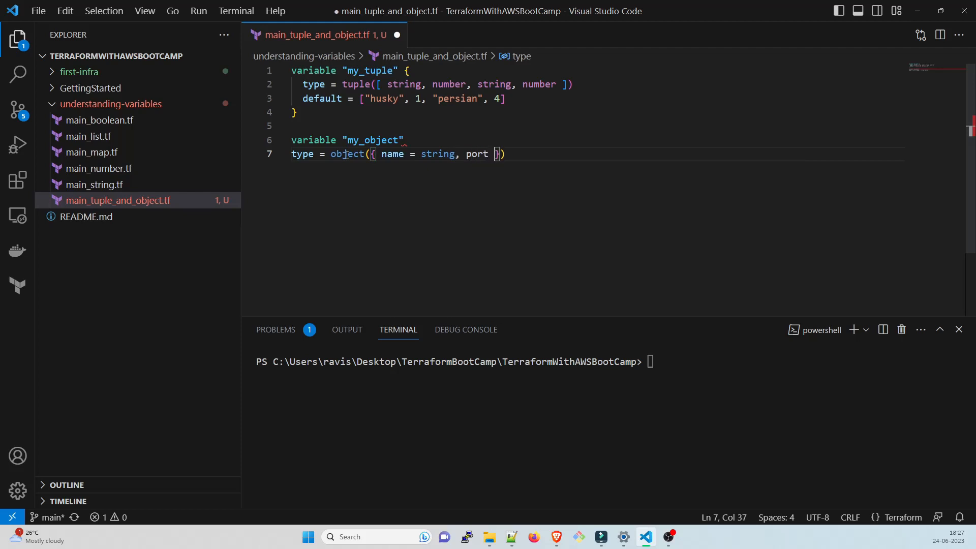
text(= list)
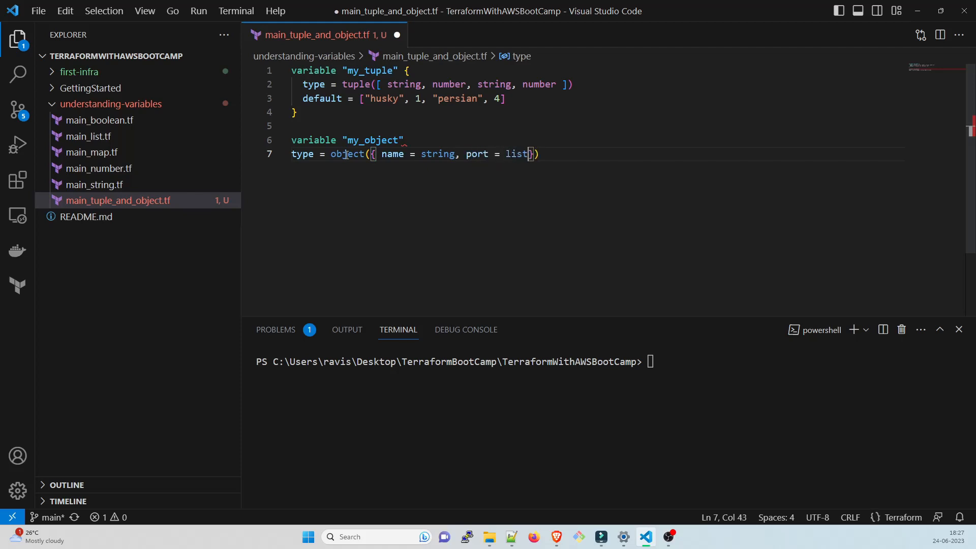
text(()
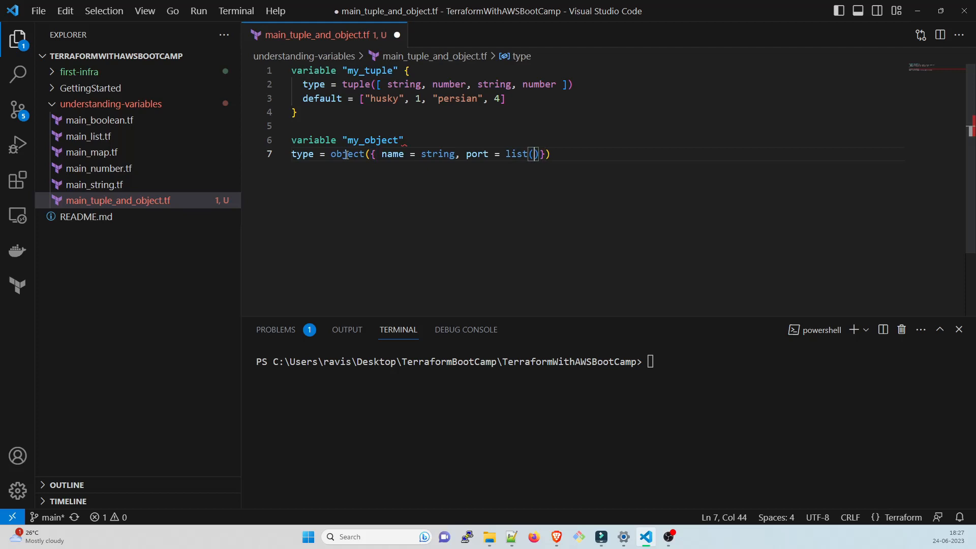
text(number)
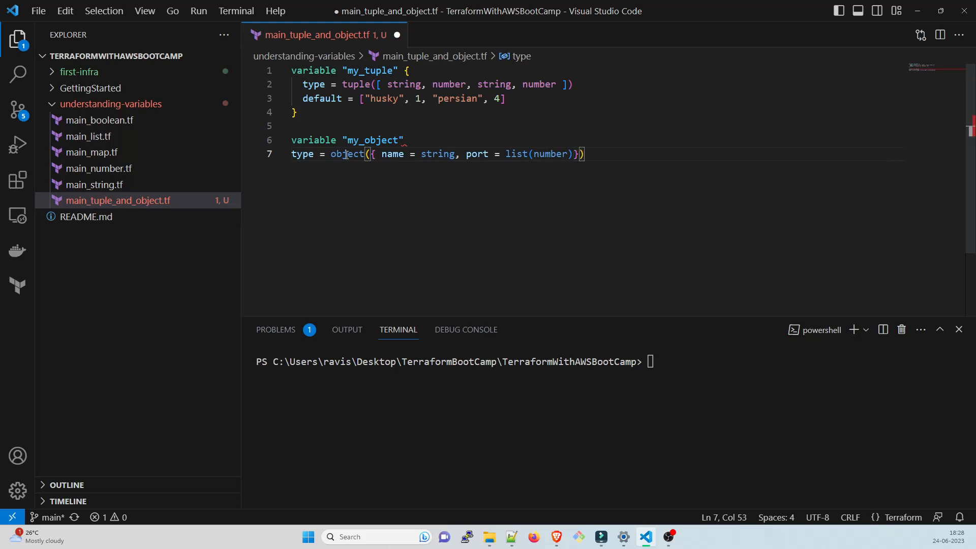
key(Enter)
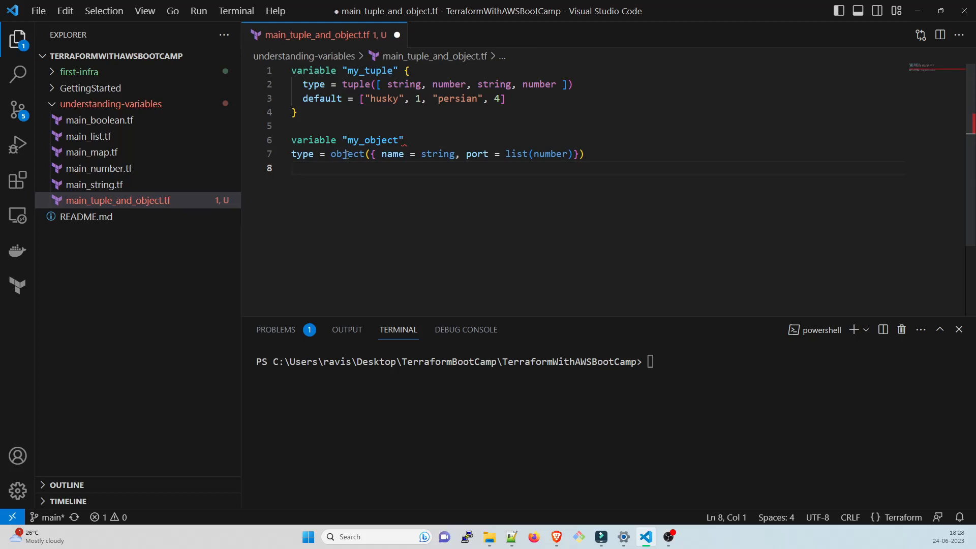
Add default = { name = "myports", port = [] } and close the my_object block
text(default)
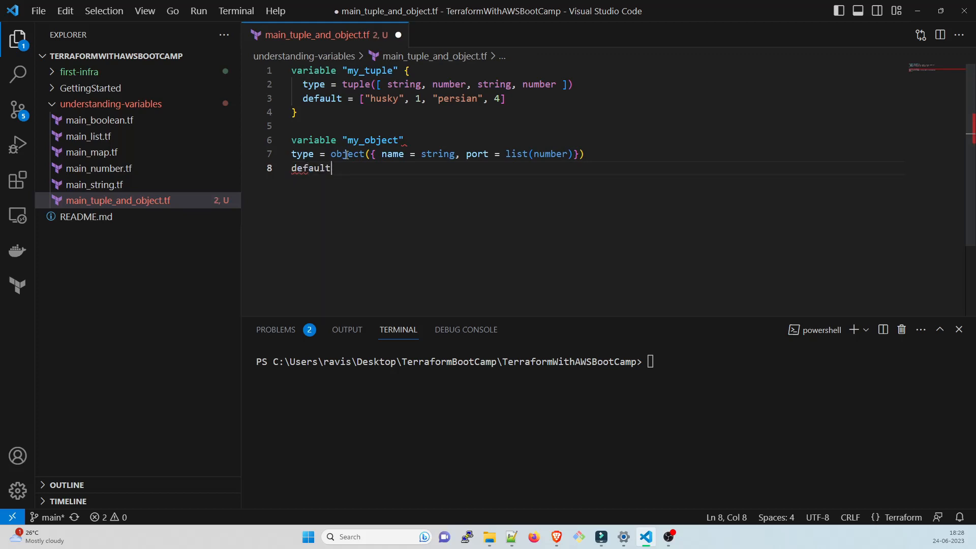
text(=)
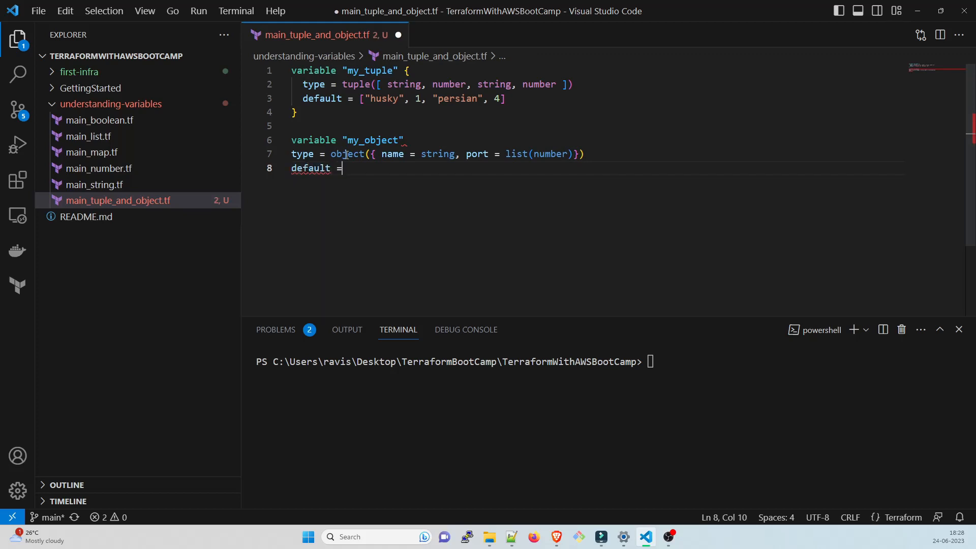
text({)
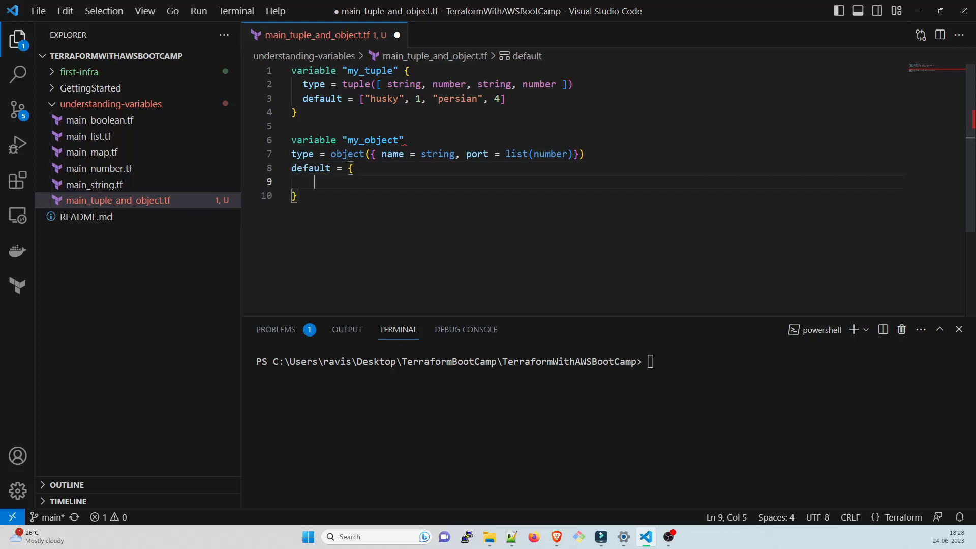
text(name = ")
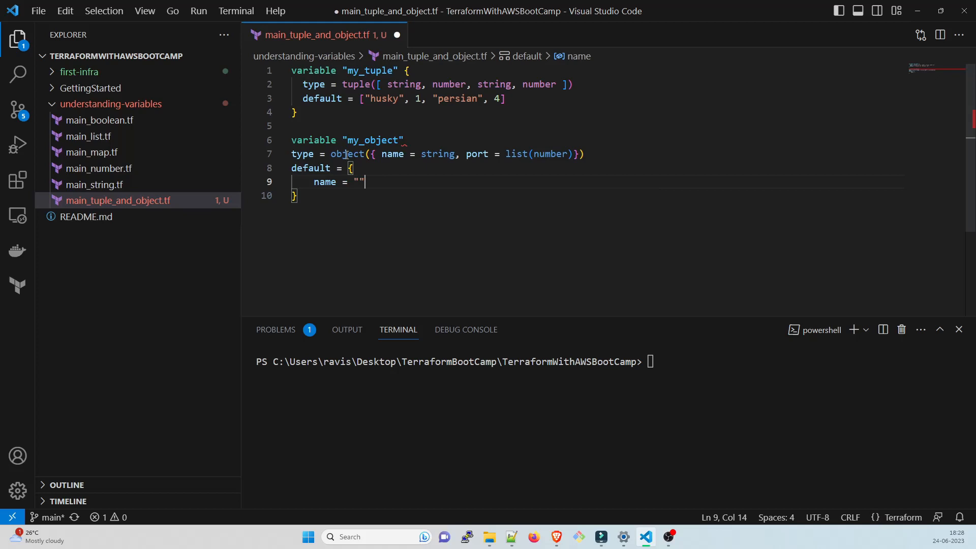
text(myp)
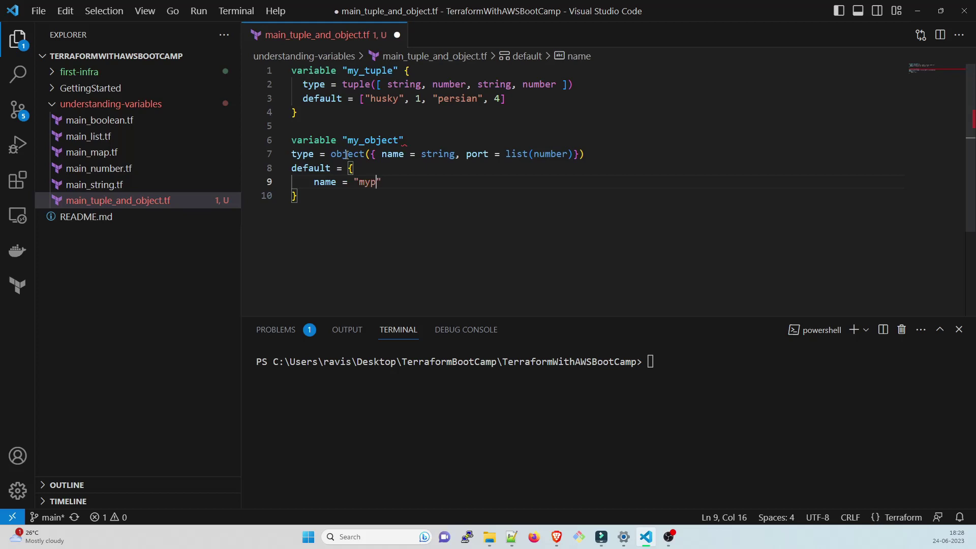
text(orts)
text(port =)
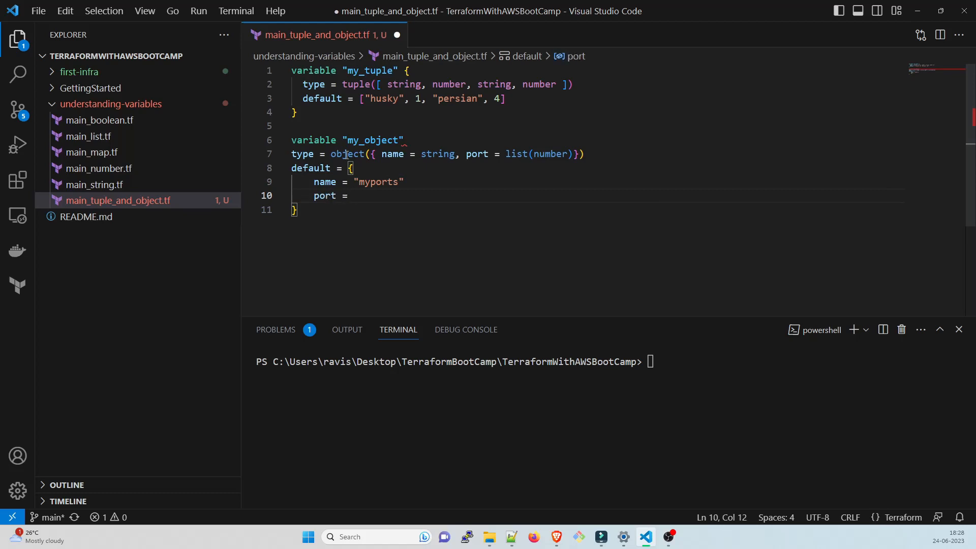
text([])
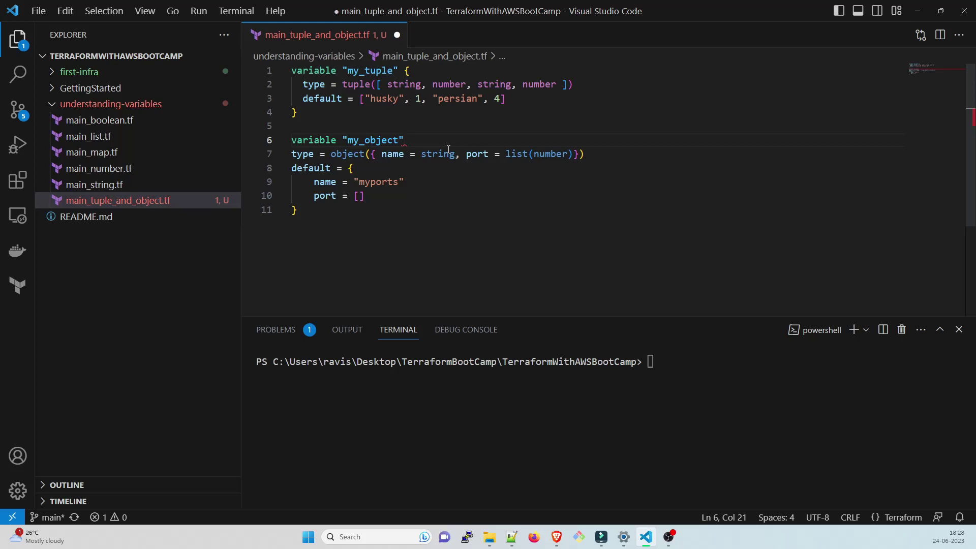
text({)
text(})
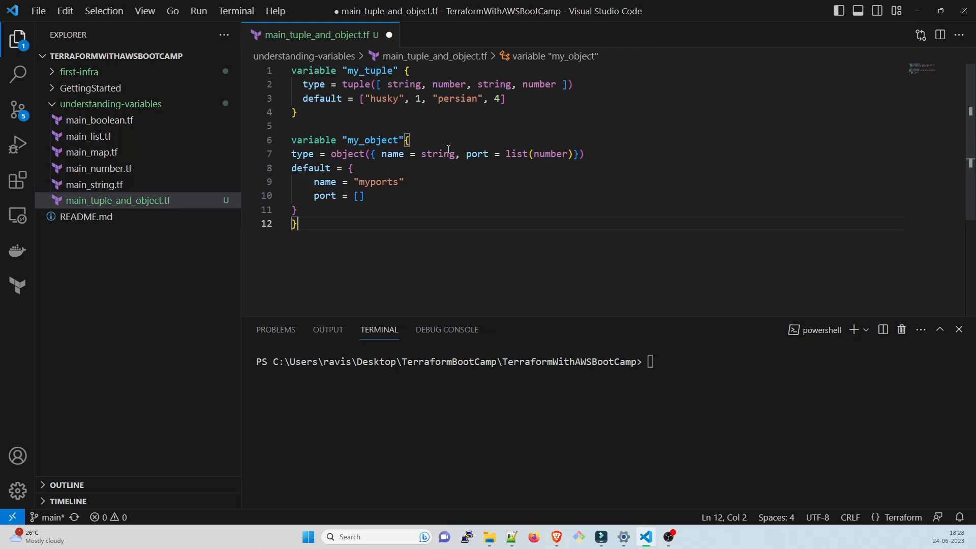
Save, then put ports 80, 8090 and 22 in the default port list
key(Ctrl+S)
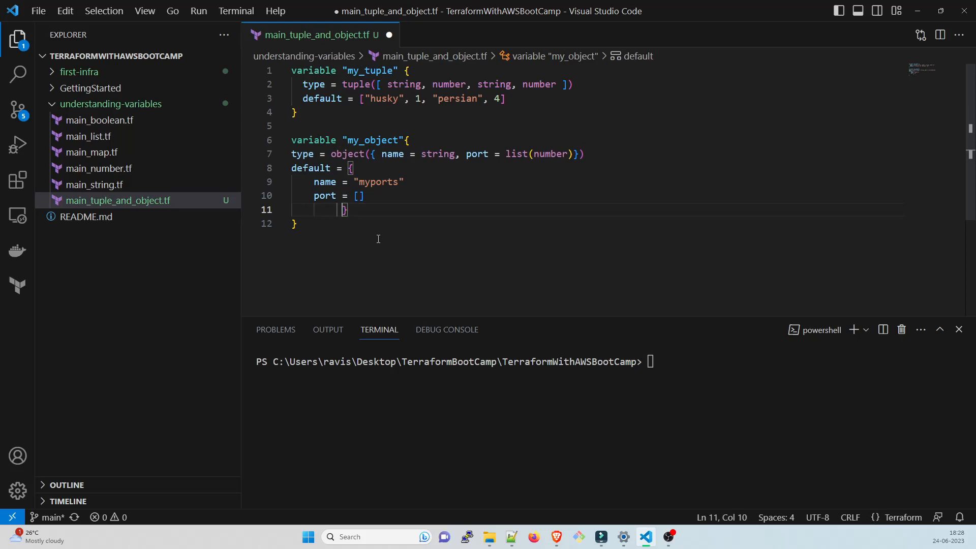
key(ctrl+s)
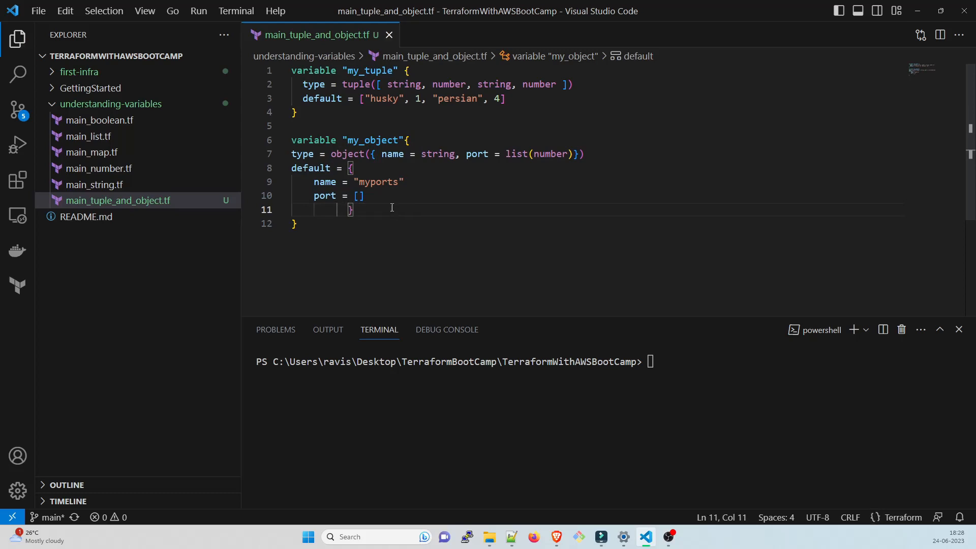
click(359, 196)
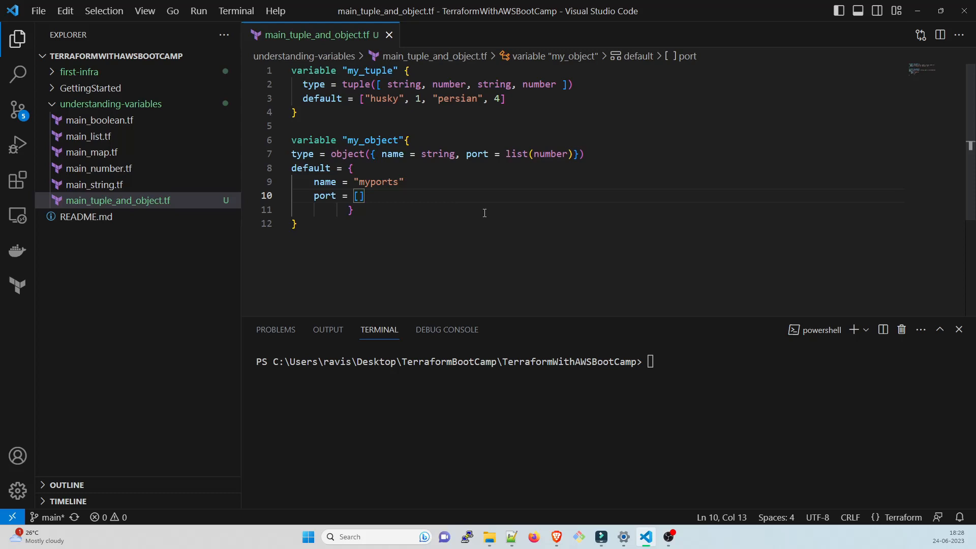
text(8)
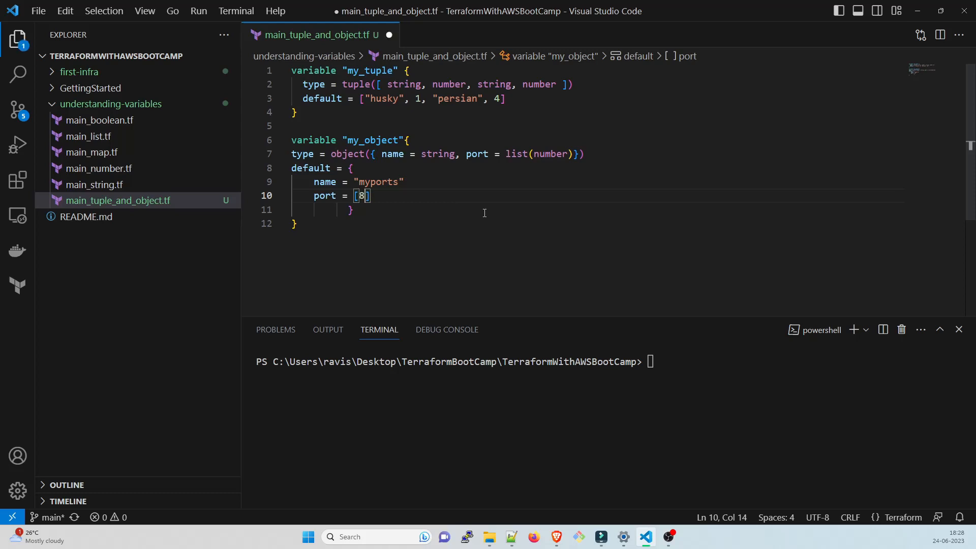
text(0,)
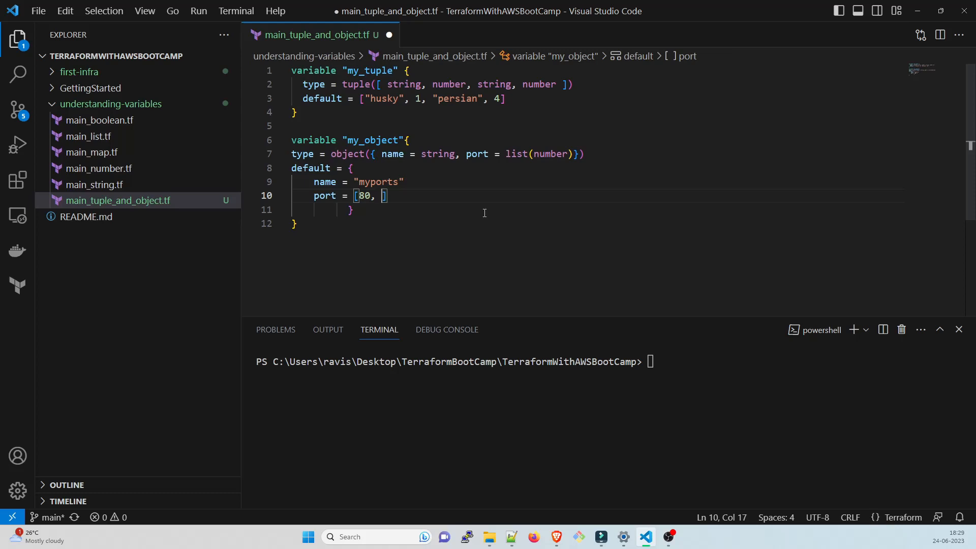
text(8080)
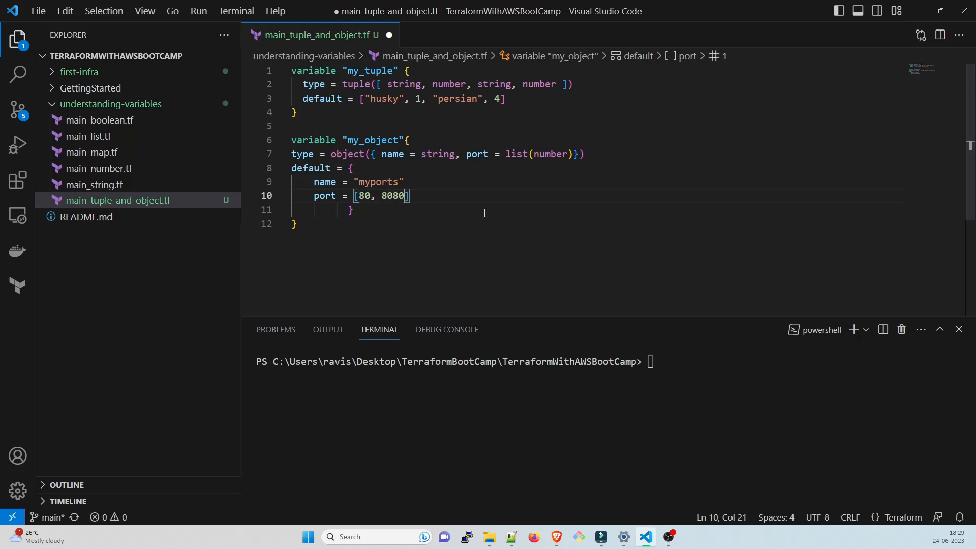
text(8090)
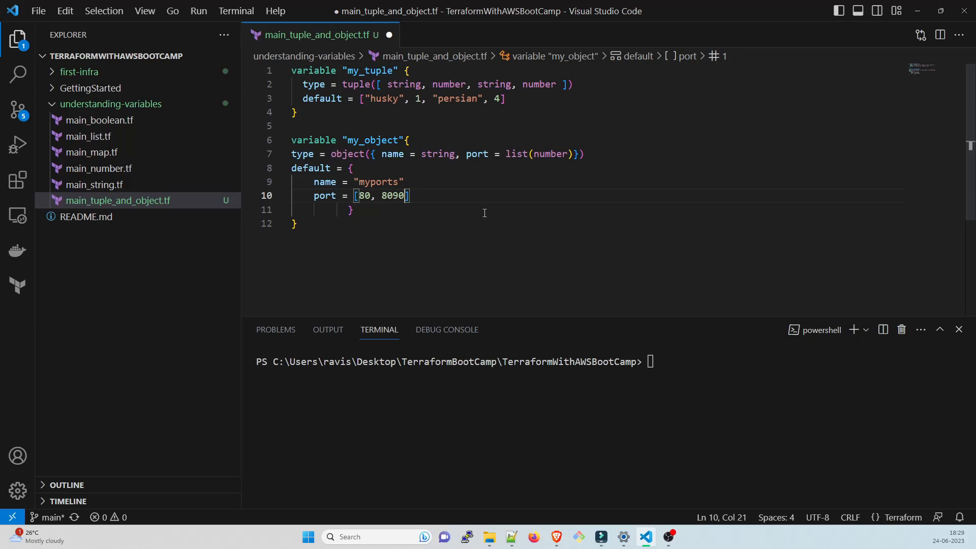
text(, 22)
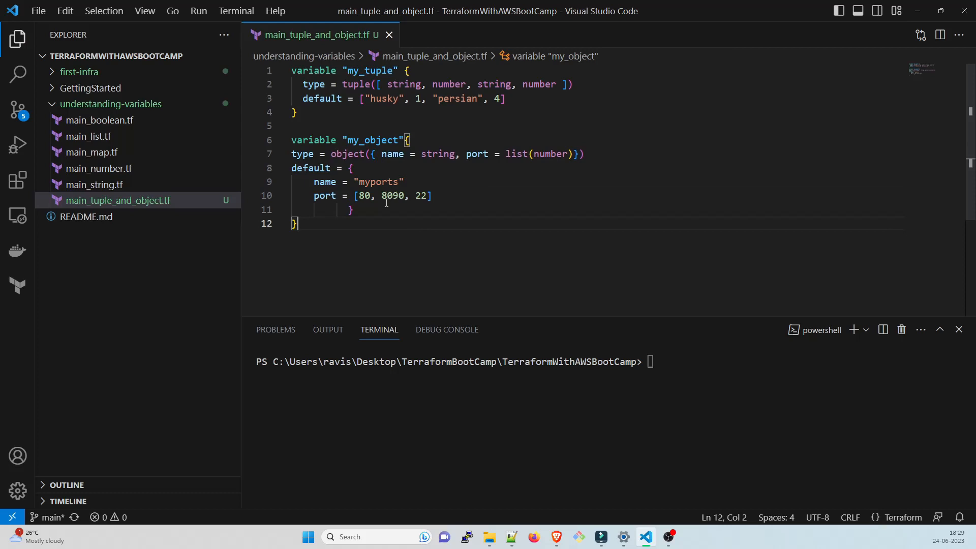
double_click(517, 154)
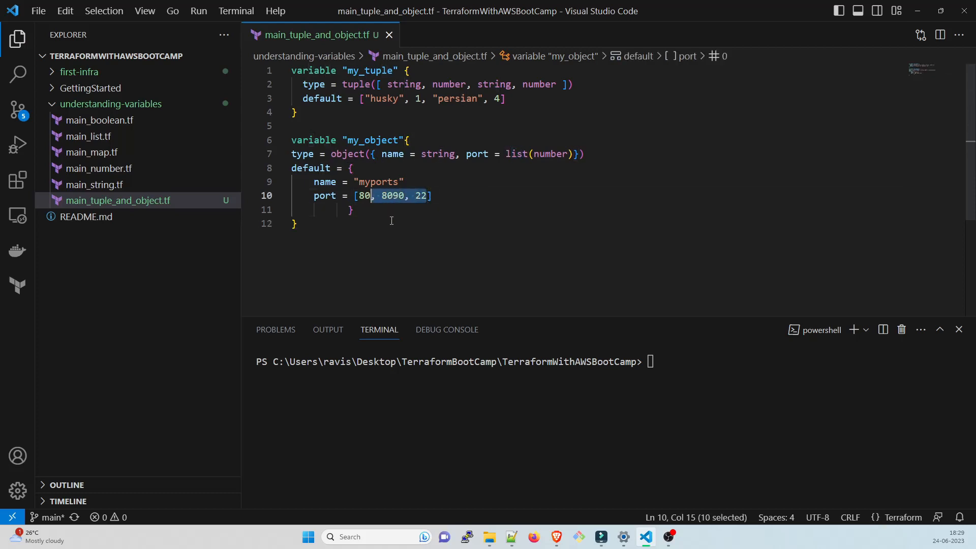
double_click(550, 153)
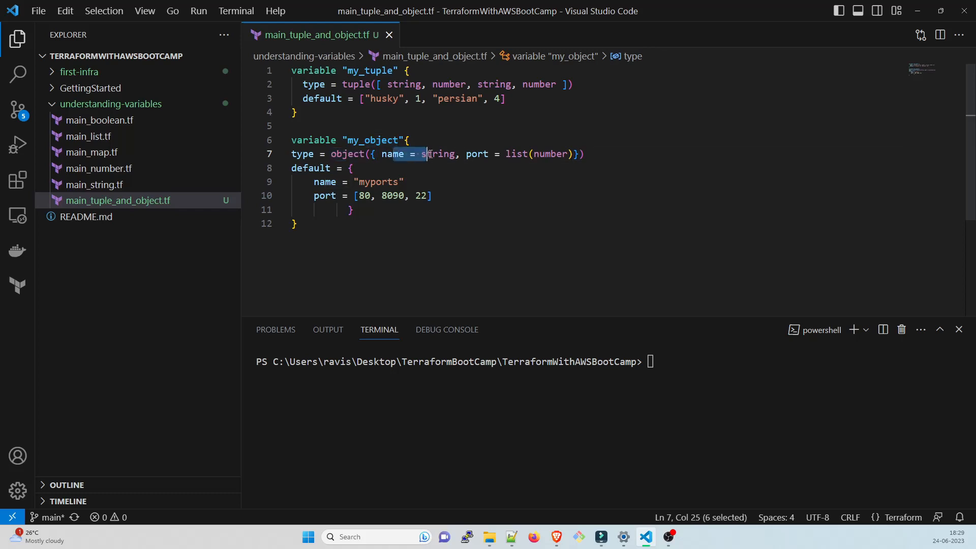
click(403, 181)
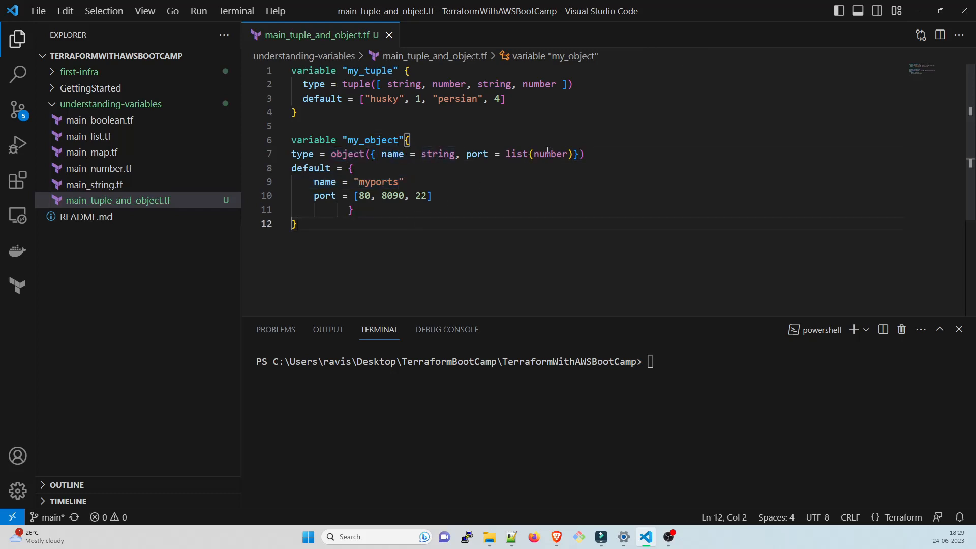
double_click(516, 154)
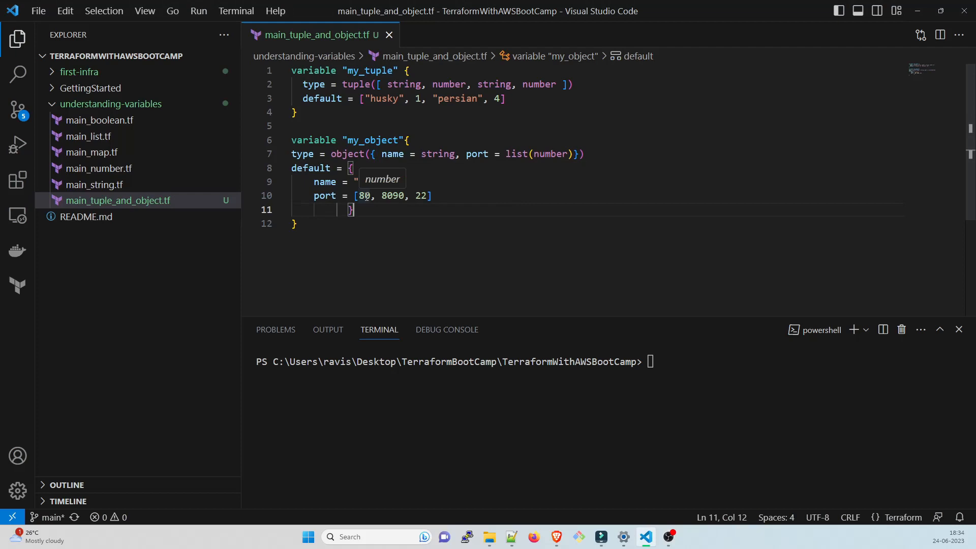
text(myports")
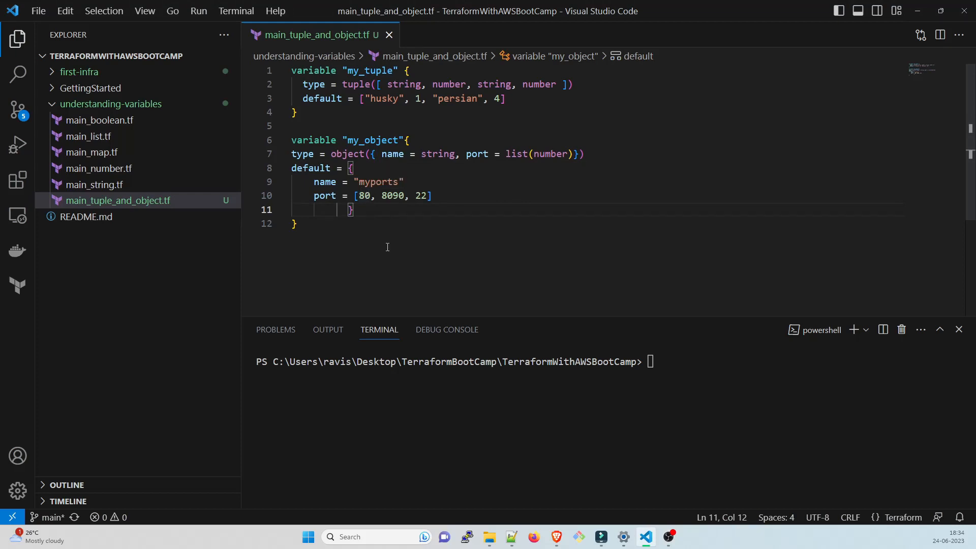
double_click(363, 195)
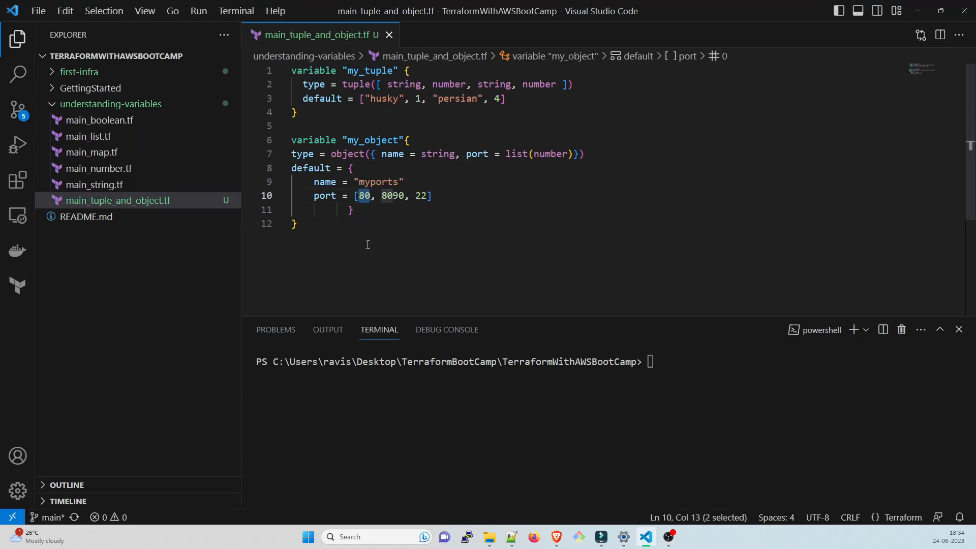
click(390, 196)
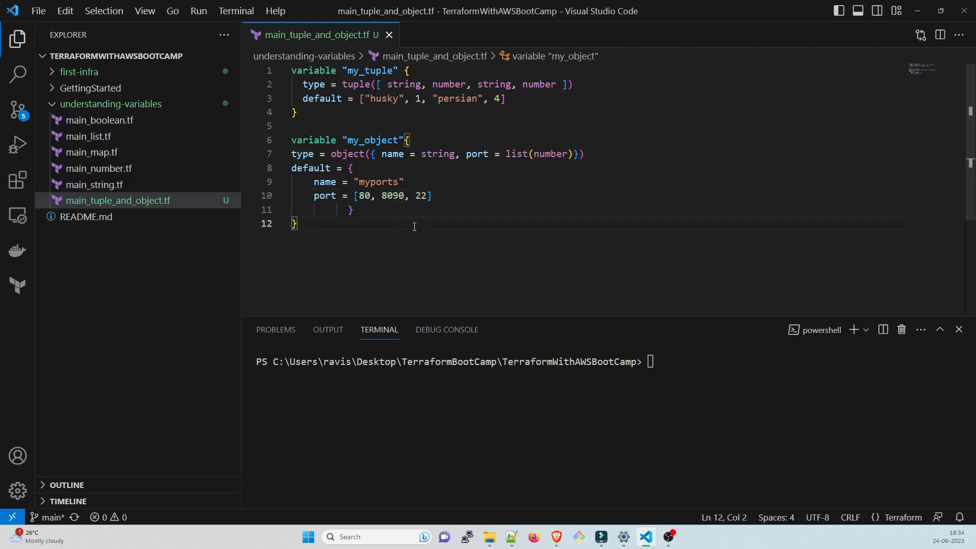
mouse_move(225, 286)
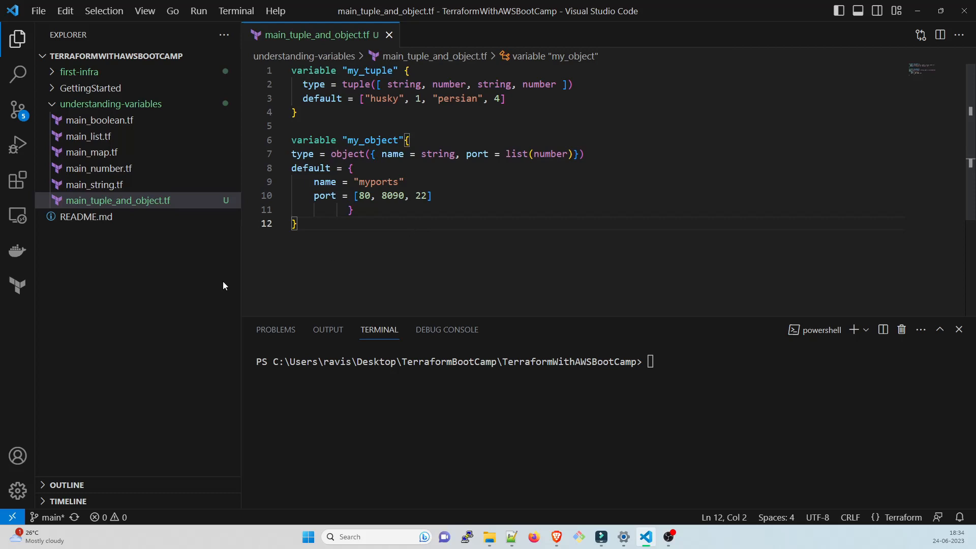